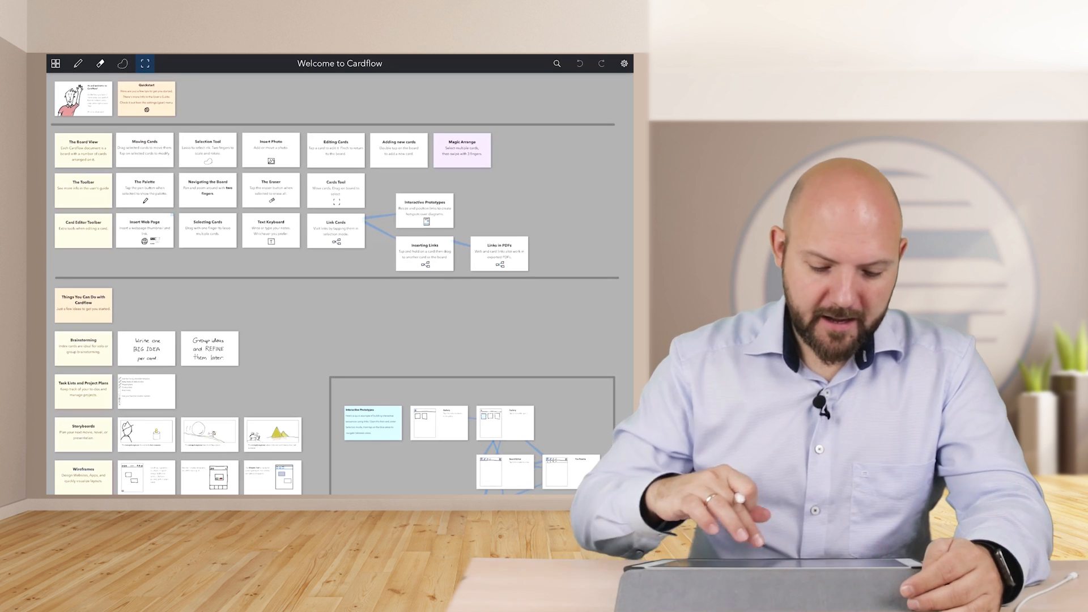
# Leave the Links in PDFs card for All Boards and create a new board.
pyautogui.click(499, 253)
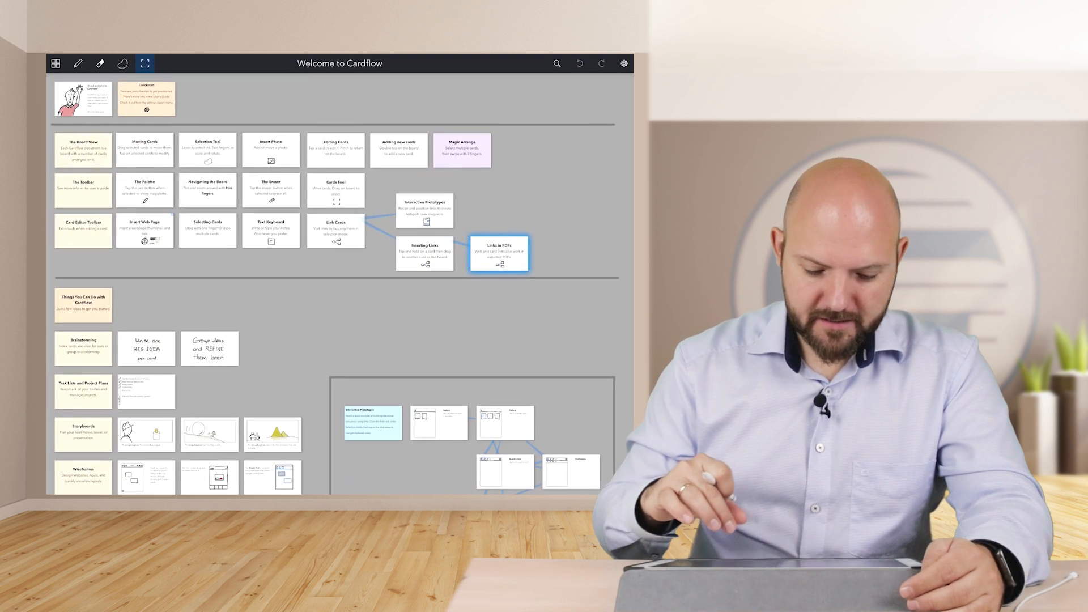
pyautogui.scroll(-3)
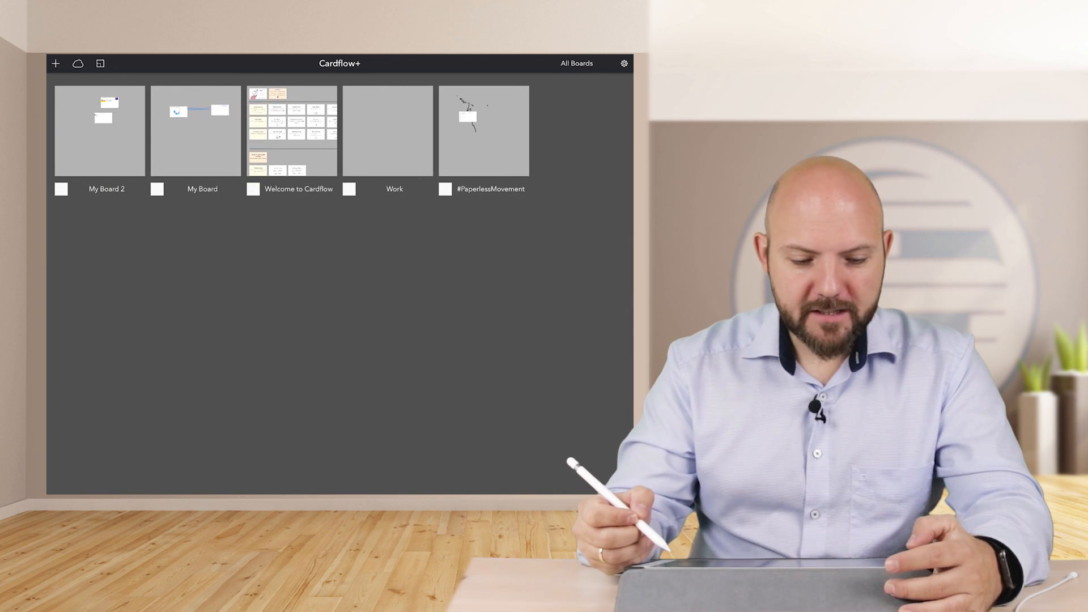
pyautogui.click(56, 64)
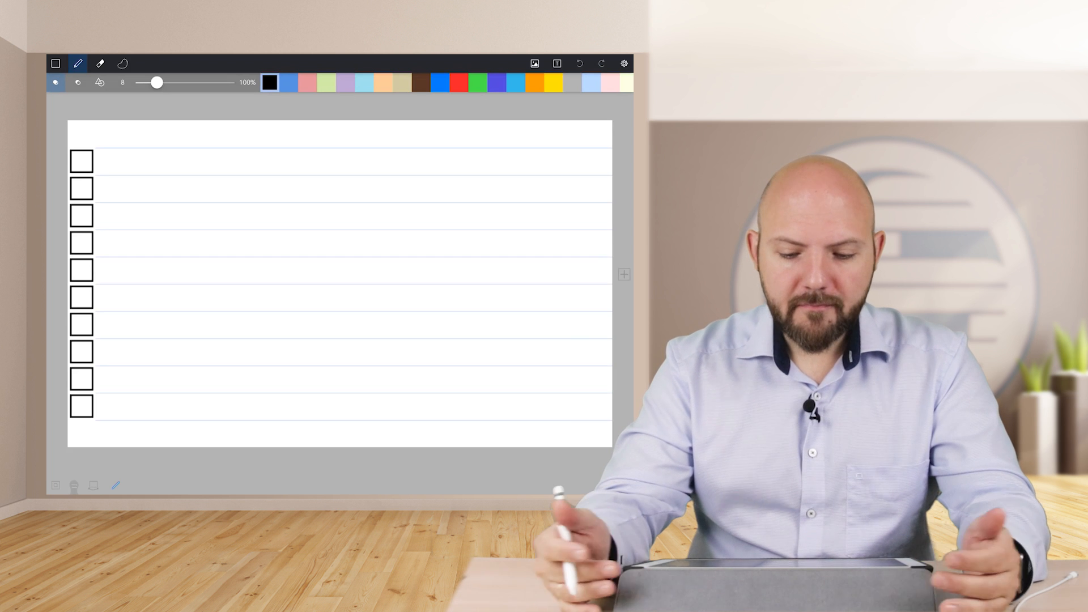
# Tick two checklist boxes, scribble notes, write 'Question' in green, then add a card after it.
pyautogui.moveTo(111, 167); pyautogui.dragTo(125, 157)
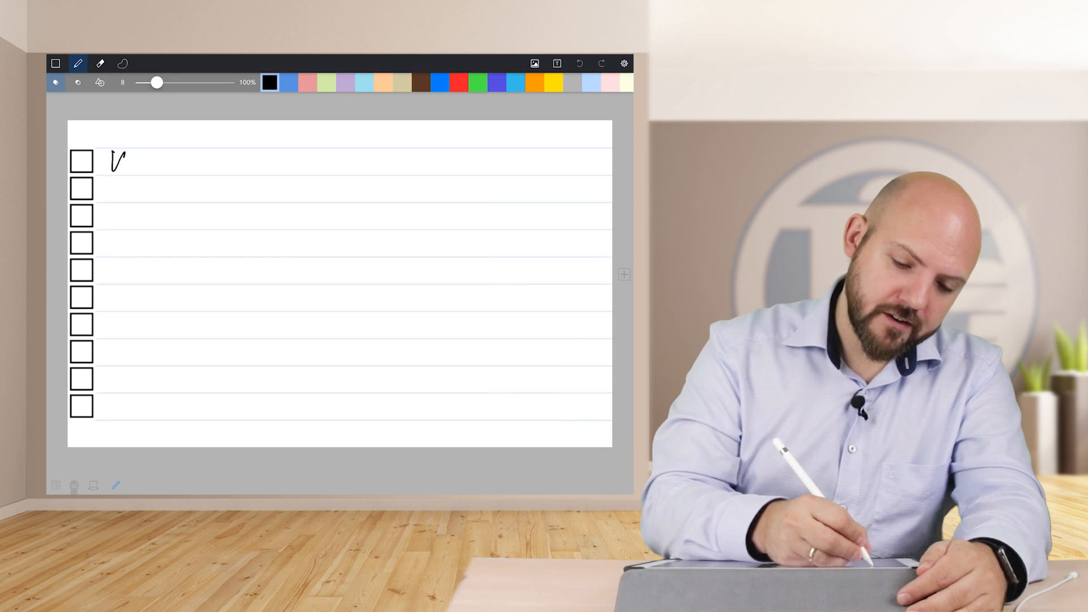
pyautogui.moveTo(105, 153); pyautogui.dragTo(258, 163)
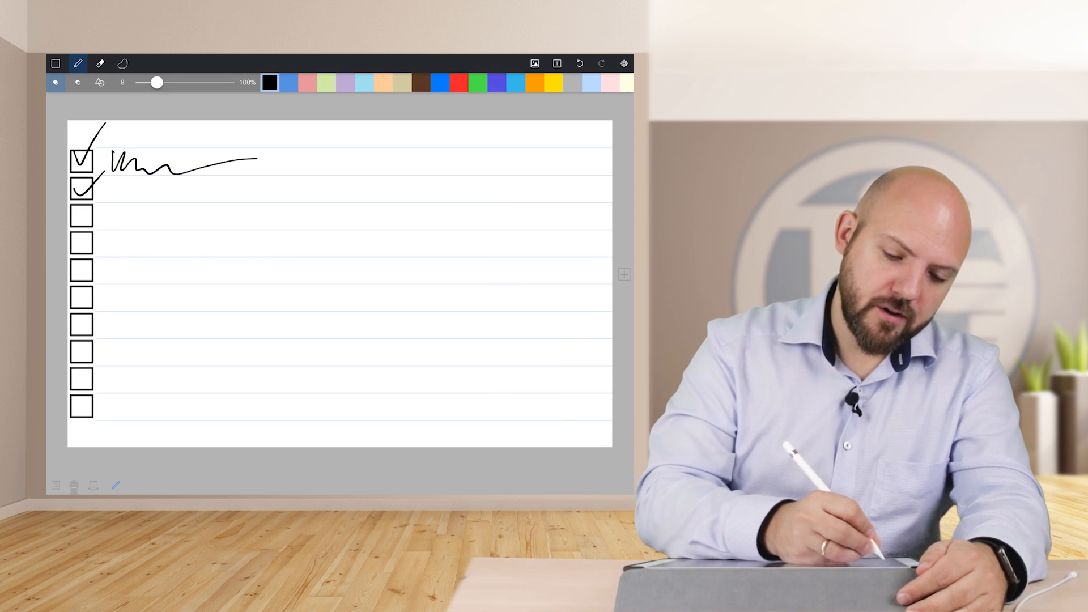
pyautogui.moveTo(83, 215); pyautogui.dragTo(91, 267)
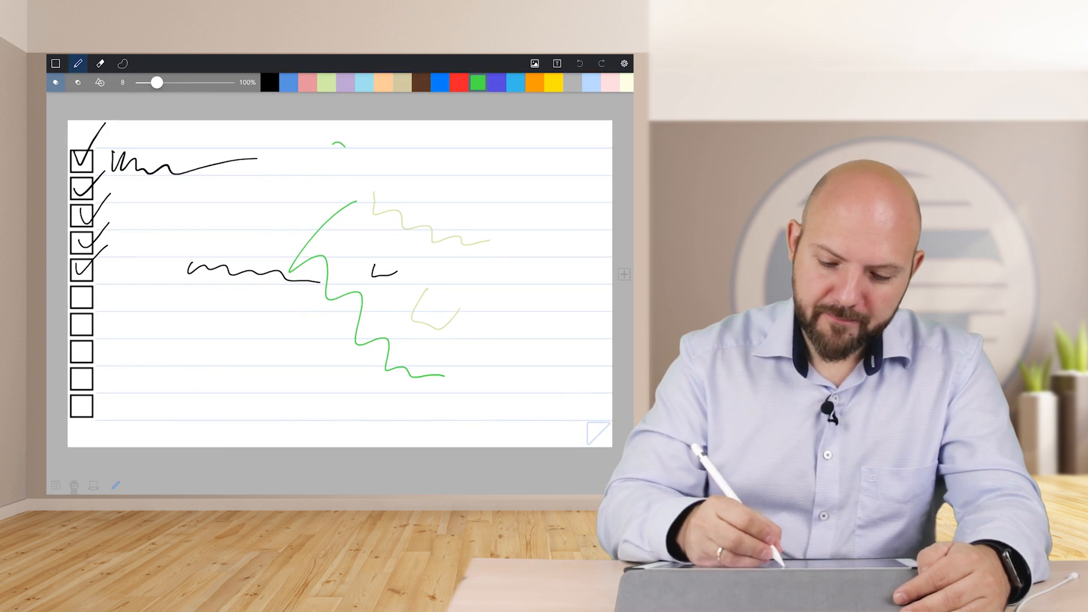
pyautogui.write('Question')
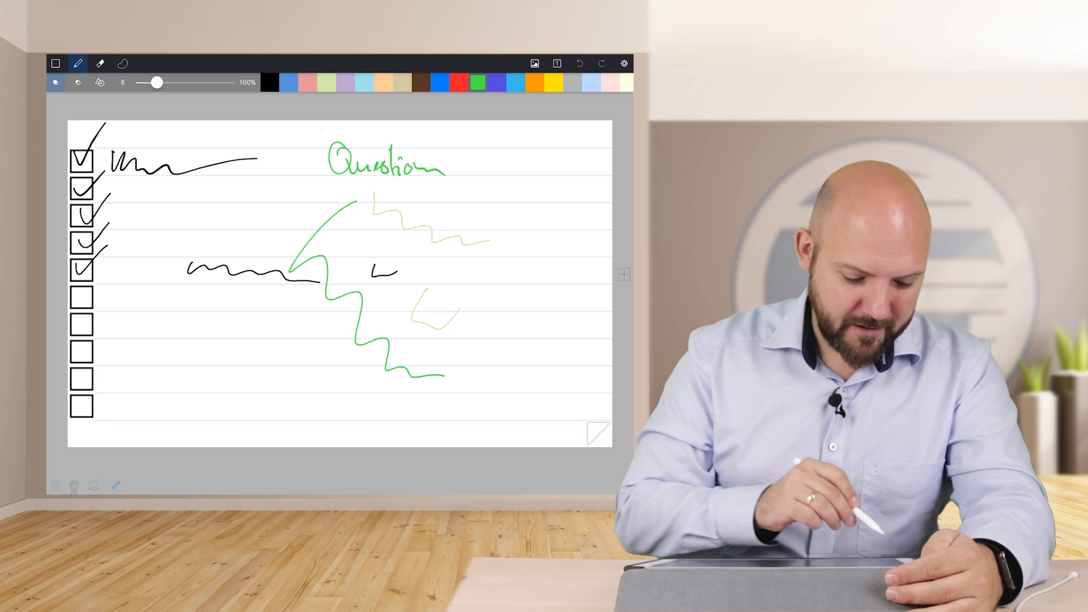
pyautogui.click(144, 63)
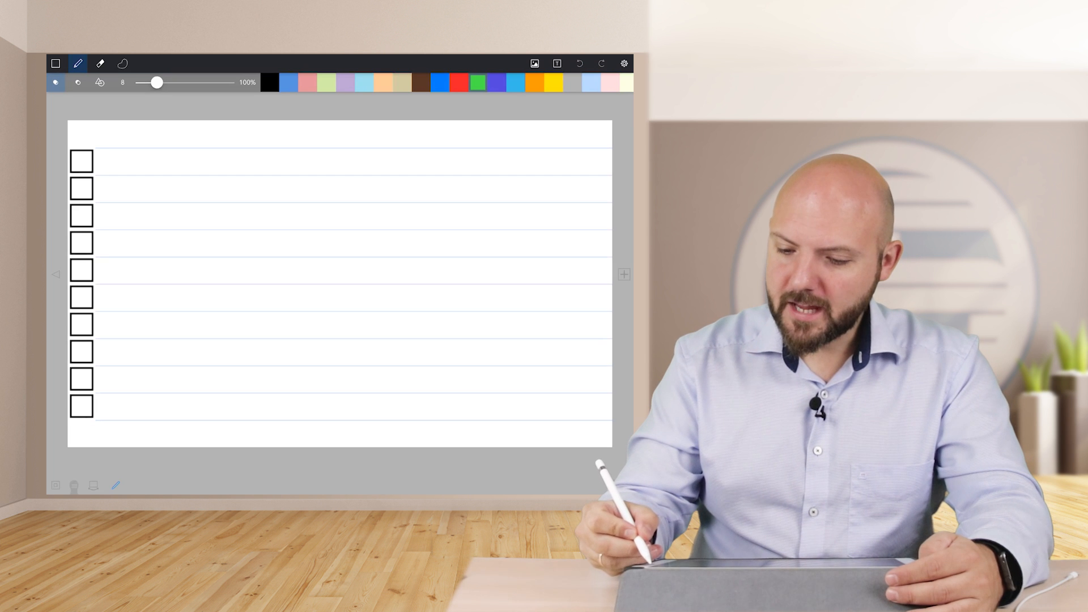
# Switch the card to grid paper and handwrite 'Write something down' in blue.
pyautogui.click(624, 64)
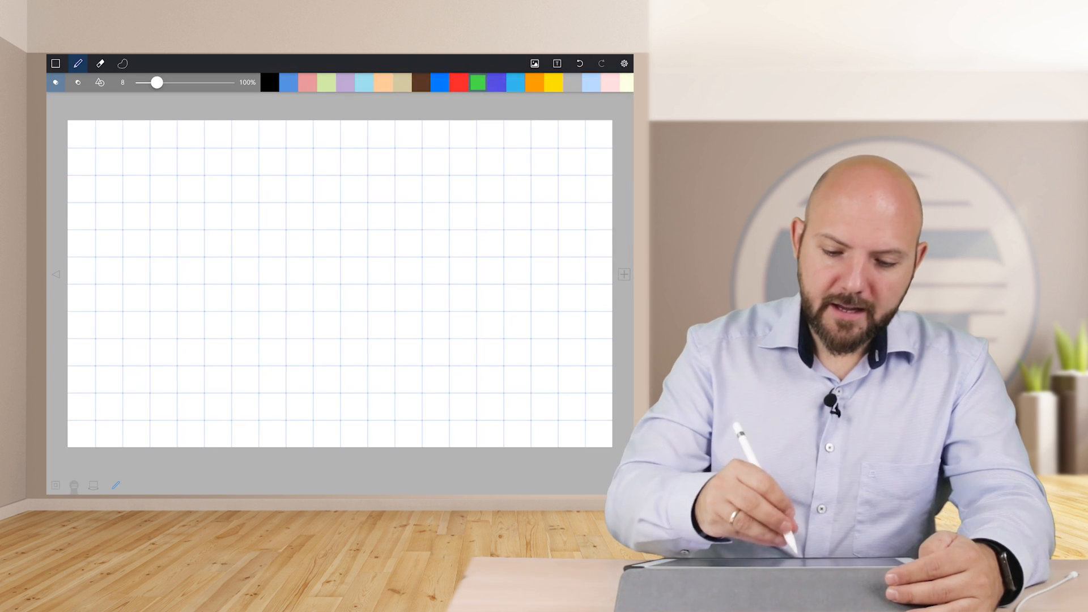
pyautogui.moveTo(143, 216); pyautogui.dragTo(180, 215)
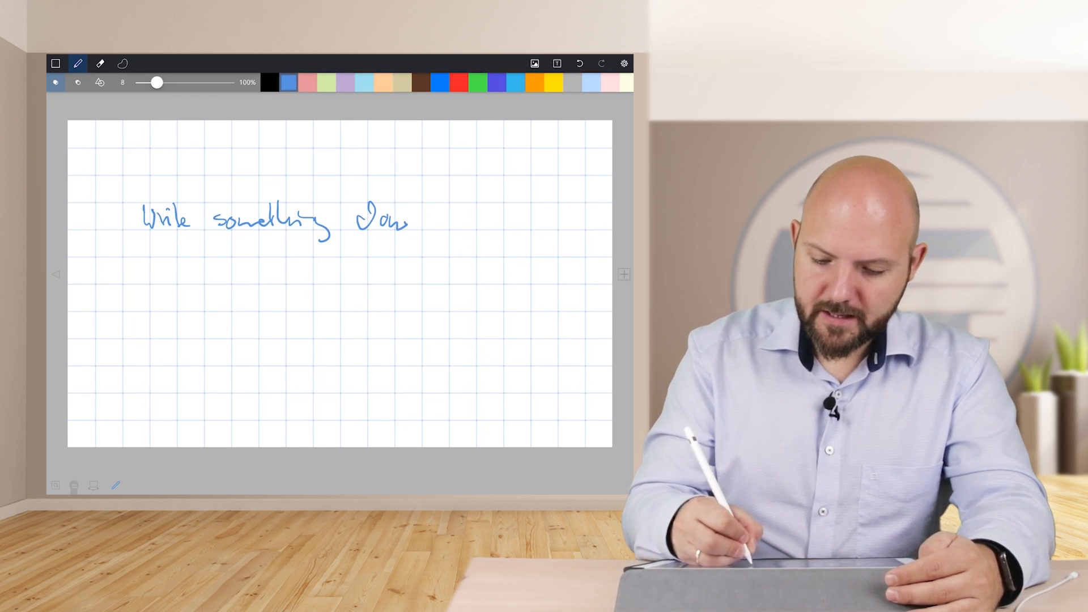
pyautogui.click(622, 63)
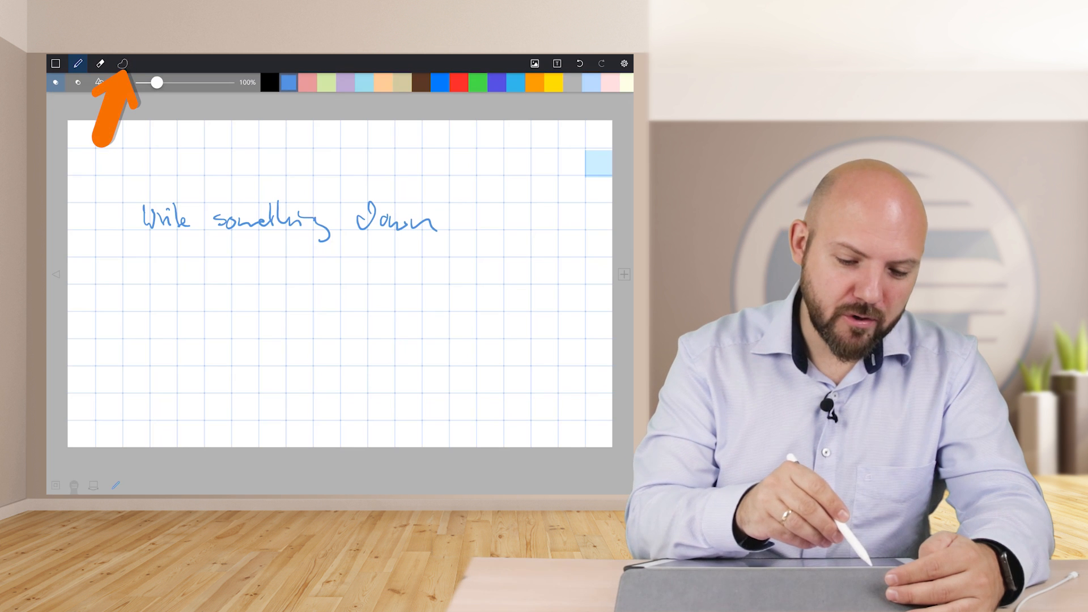
# Switch to the lasso selection tool before adding the next grid card.
pyautogui.click(123, 64)
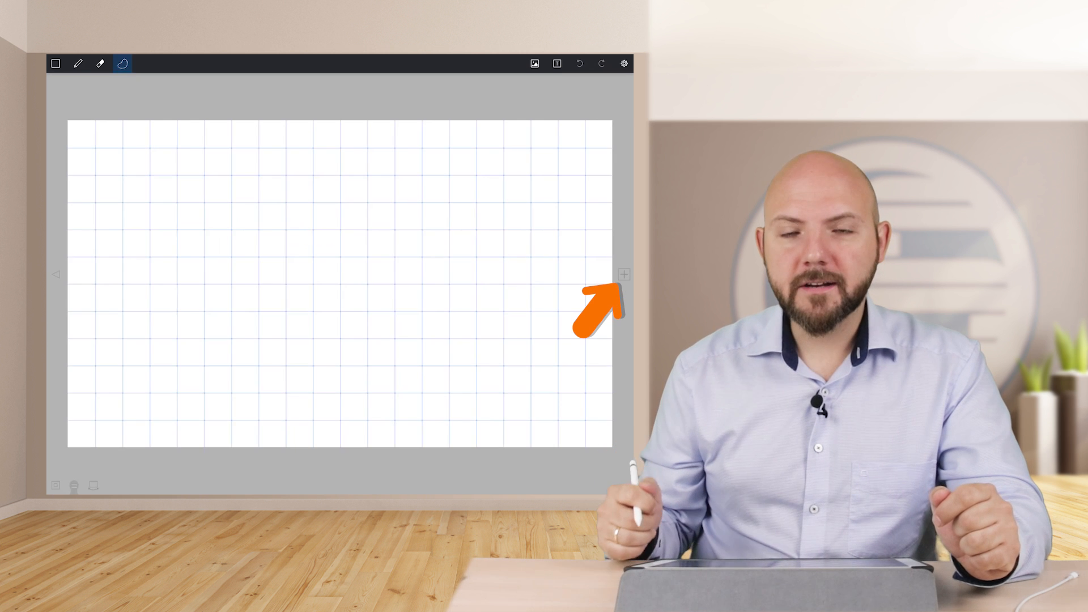
# Try the lasso and eraser, return to the pen and add the next card to number.
pyautogui.moveTo(209, 205); pyautogui.dragTo(212, 239)
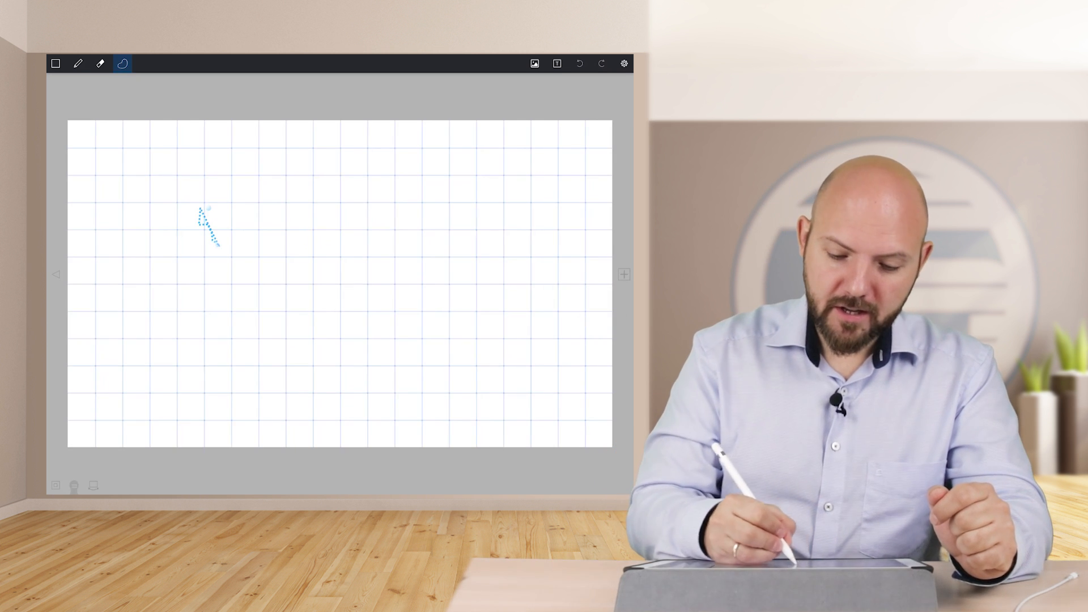
pyautogui.click(100, 64)
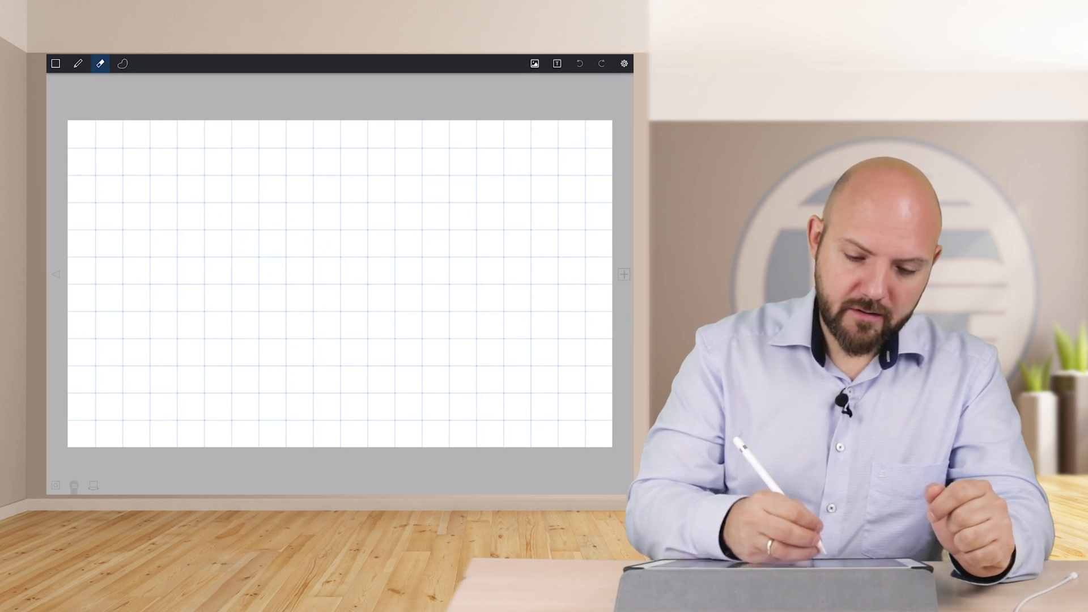
pyautogui.click(78, 64)
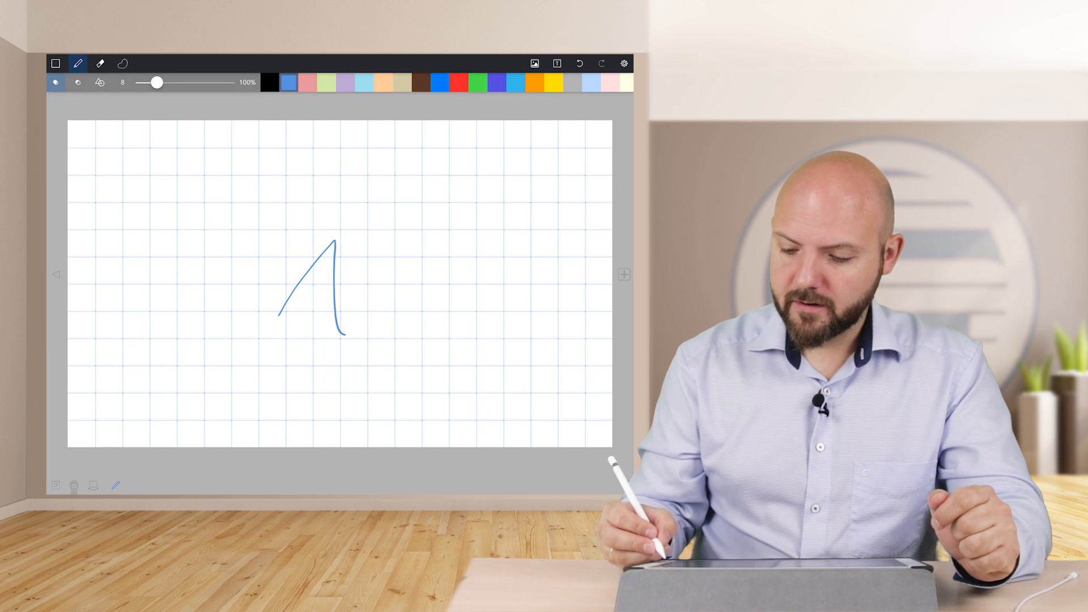
pyautogui.click(580, 64)
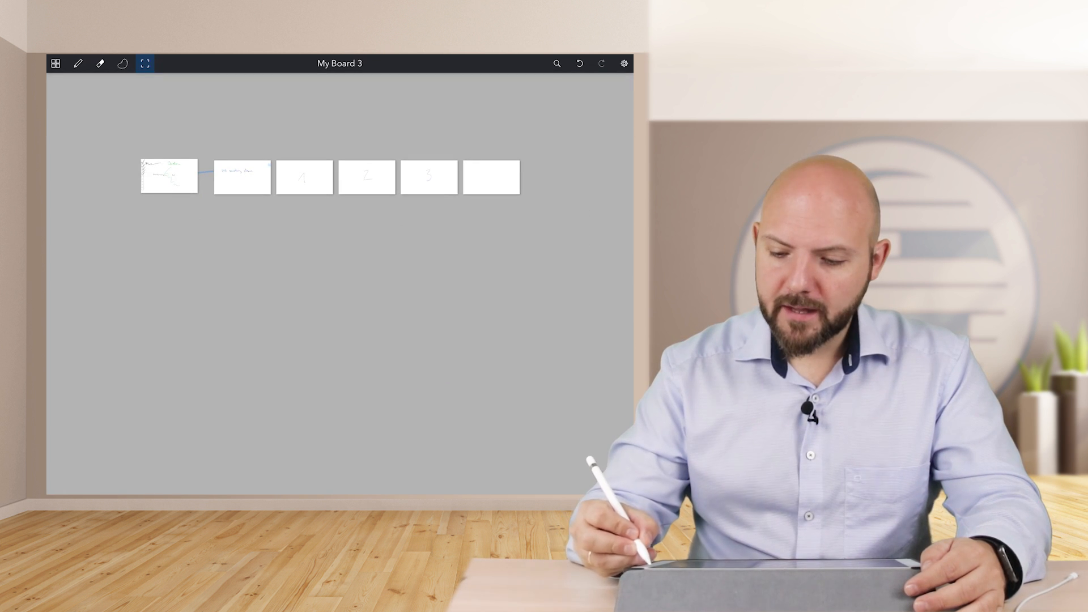
# Drag the note card and cards 1-3 into a left column with the blank card on top.
pyautogui.click(623, 64)
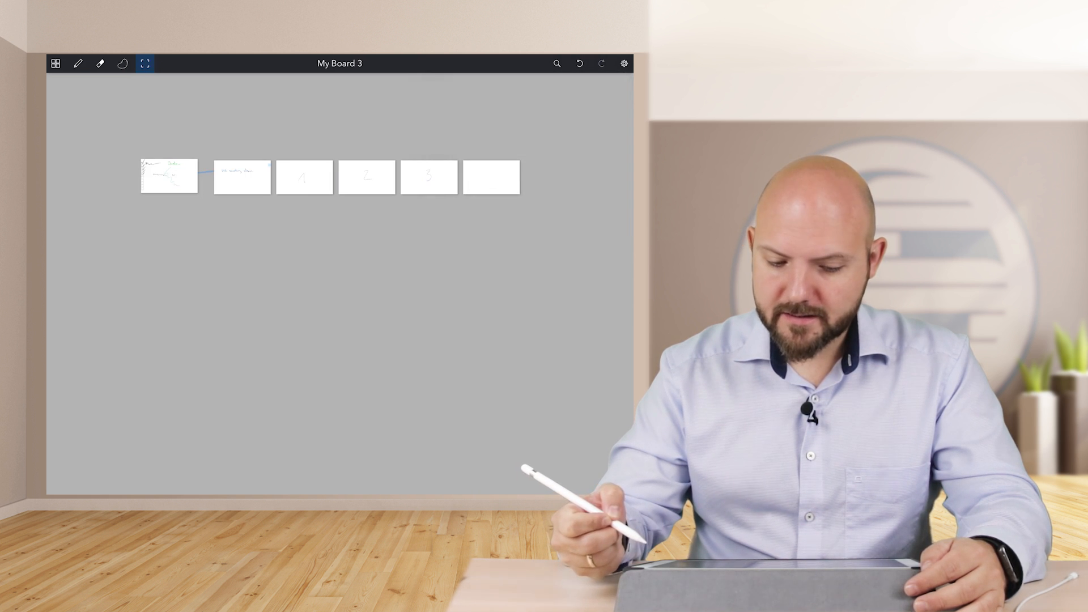
pyautogui.moveTo(240, 175); pyautogui.dragTo(155, 284)
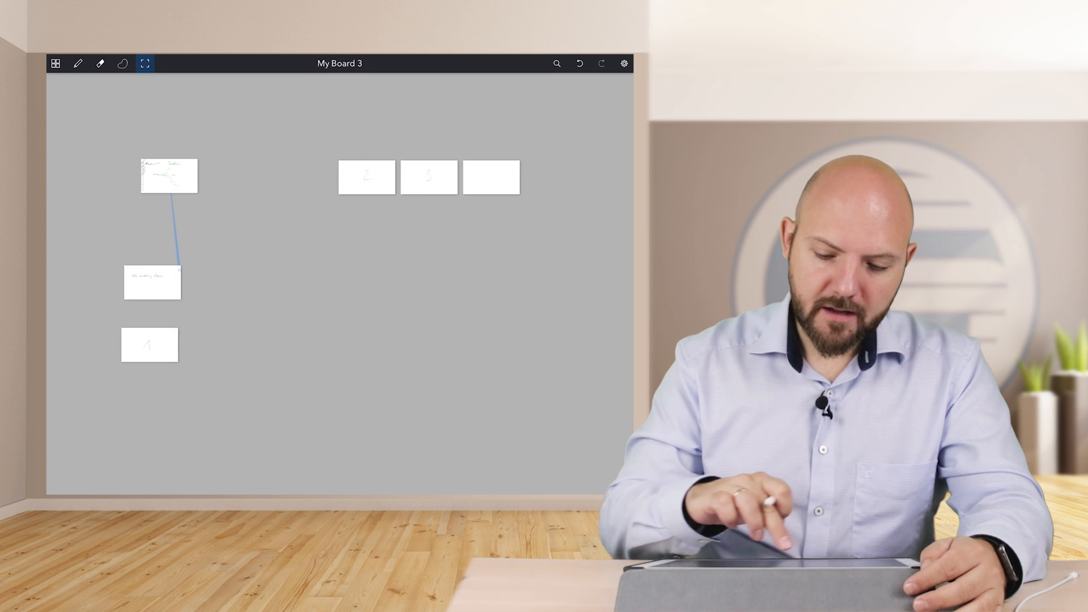
pyautogui.moveTo(366, 176); pyautogui.dragTo(151, 385)
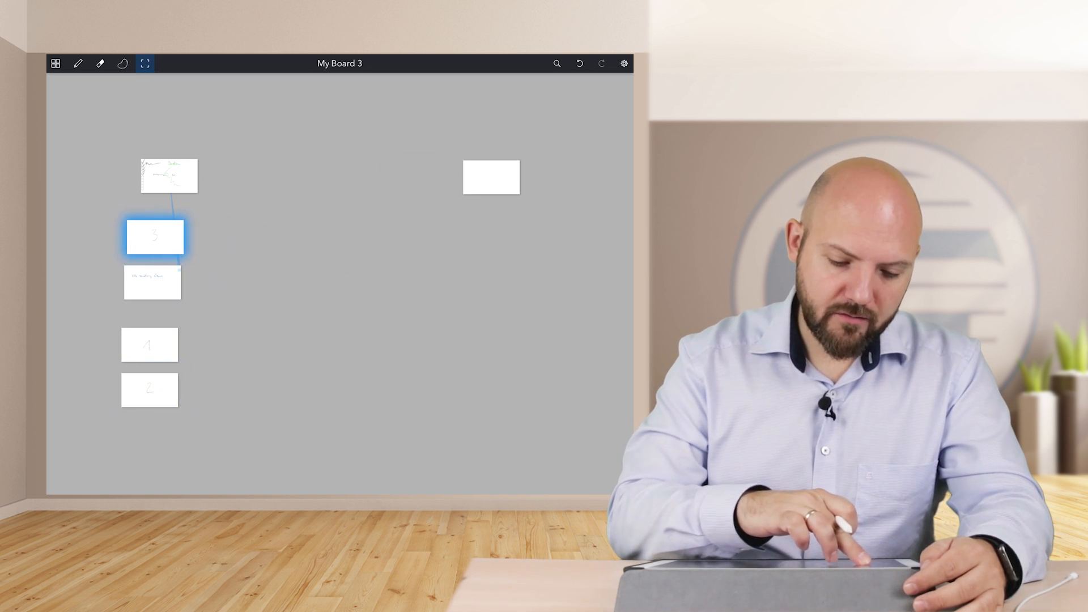
pyautogui.moveTo(491, 177); pyautogui.dragTo(413, 208)
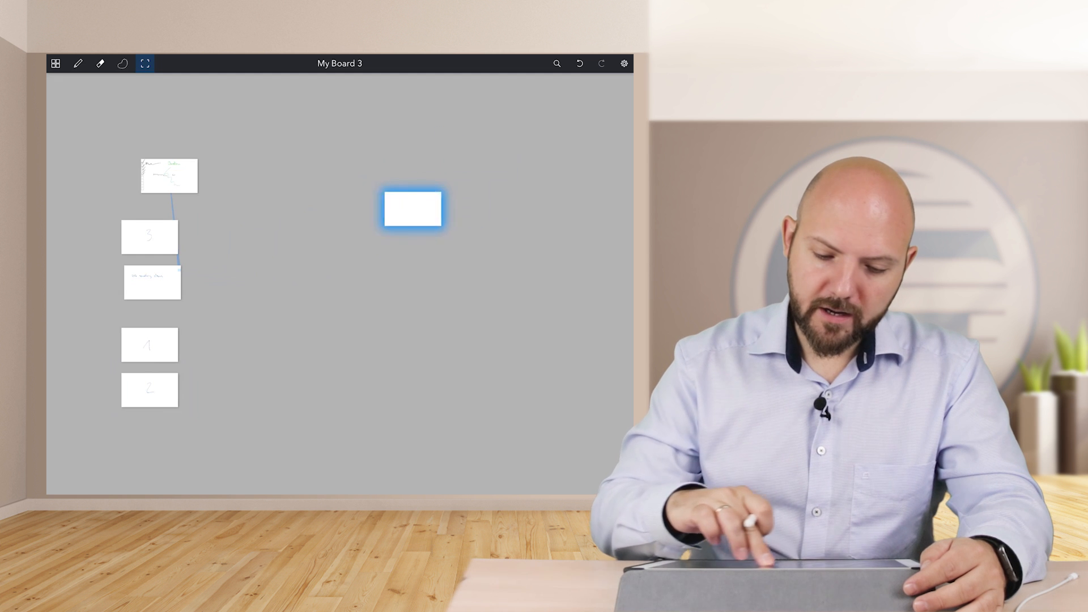
pyautogui.moveTo(412, 208); pyautogui.dragTo(166, 115)
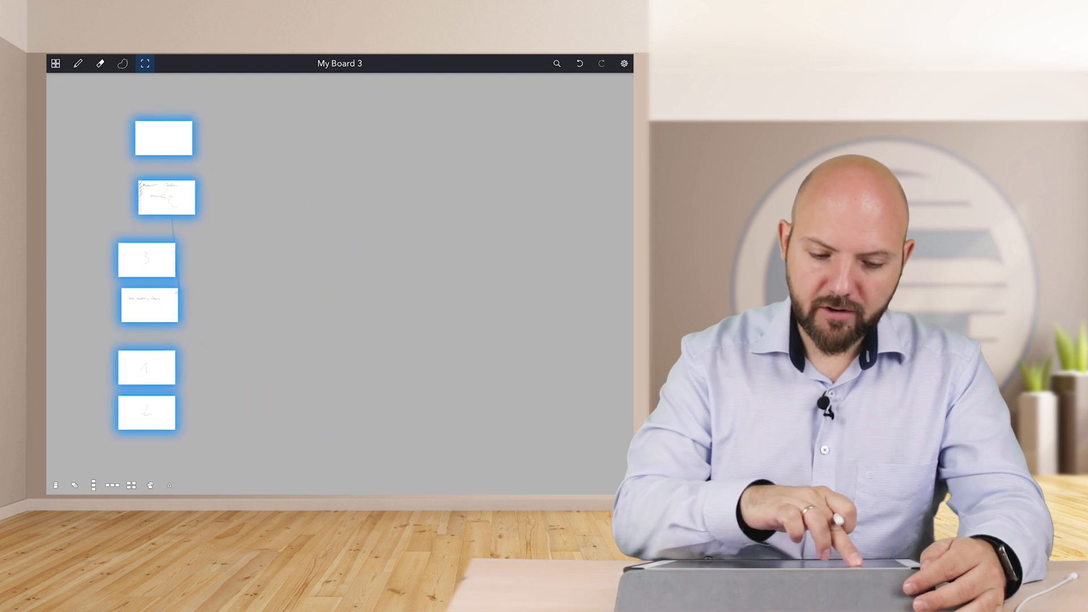
pyautogui.click(623, 63)
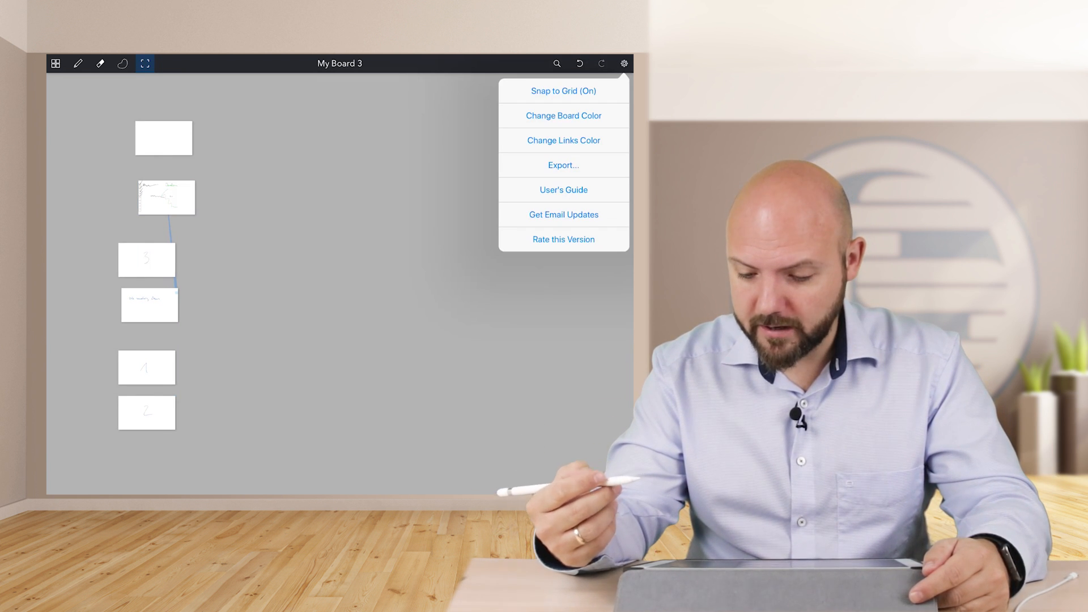
# Make the board background light cyan, draw wavy ink strokes and move the note card top-left.
pyautogui.click(563, 116)
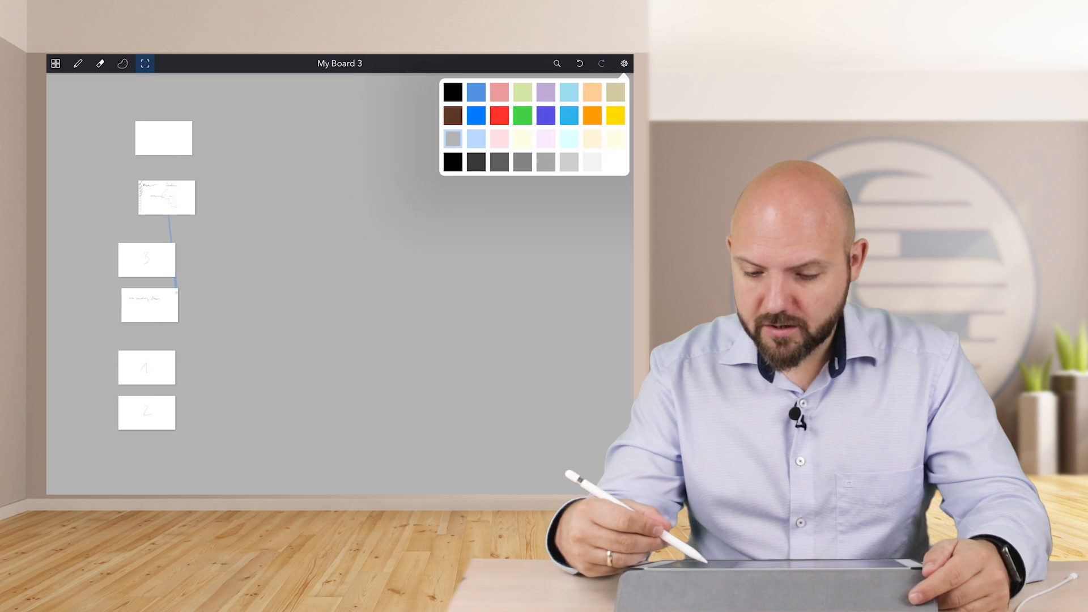
pyautogui.click(571, 139)
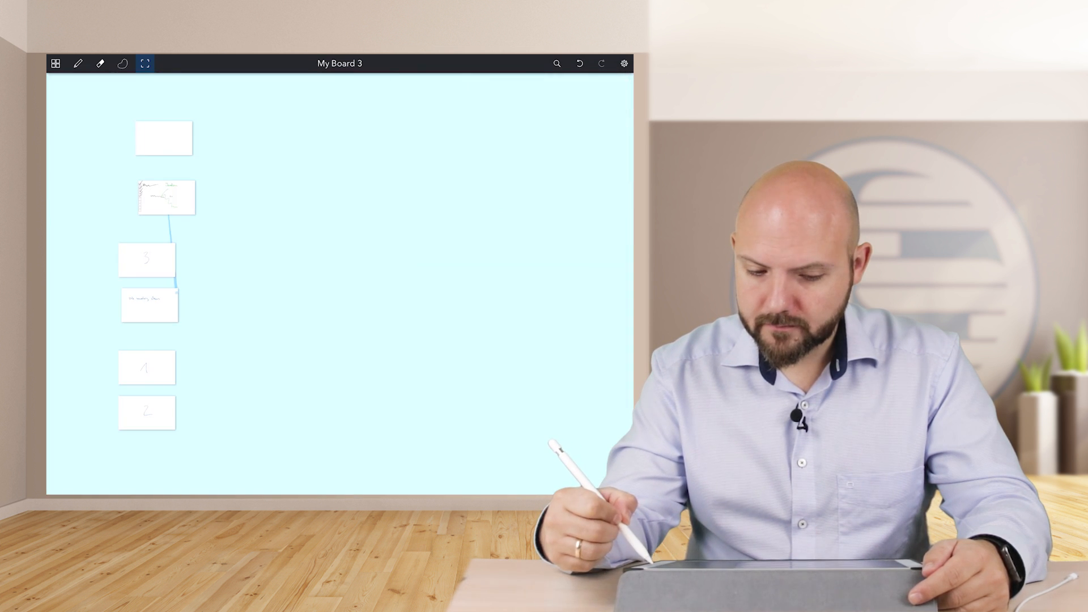
pyautogui.click(622, 63)
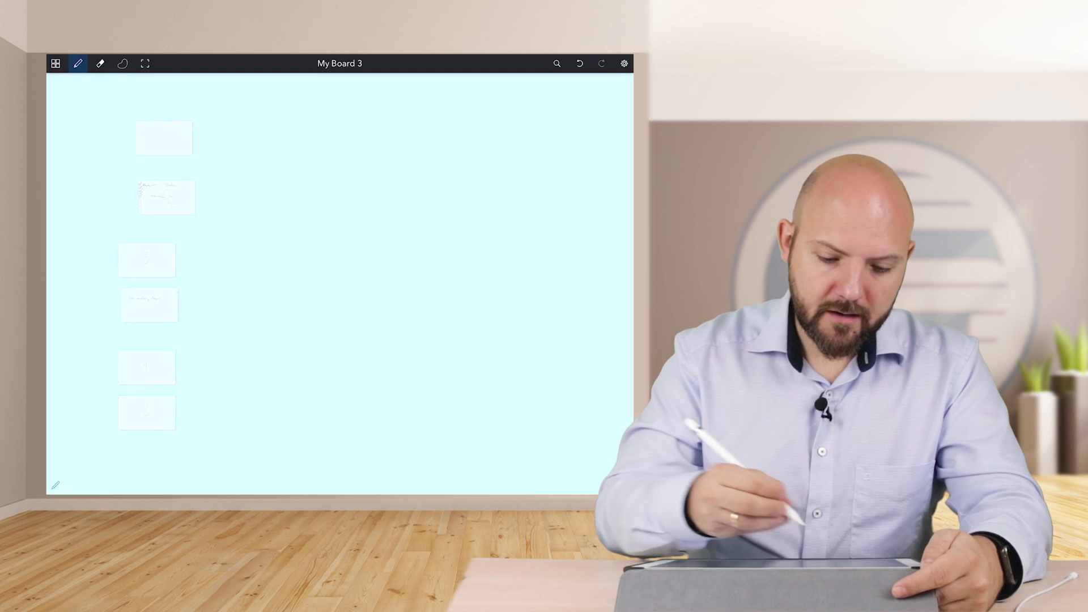
pyautogui.moveTo(208, 167); pyautogui.dragTo(337, 205)
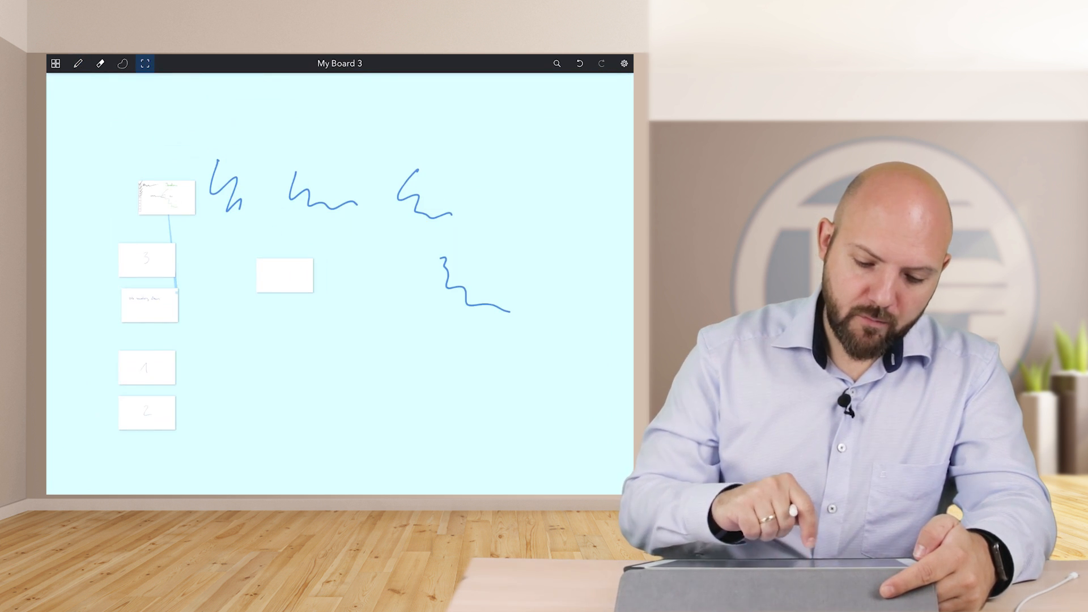
pyautogui.moveTo(149, 304); pyautogui.dragTo(102, 116)
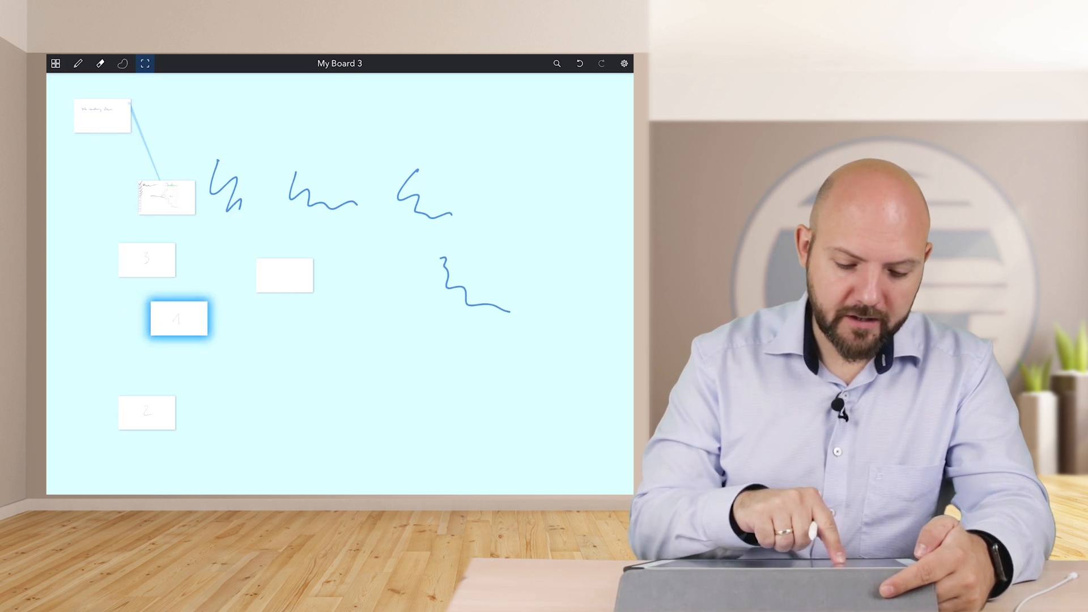
# Move card 4 left and link 4 to 3, 4 to 2 and 3 to 2, then select card 3.
pyautogui.moveTo(179, 318); pyautogui.dragTo(90, 212)
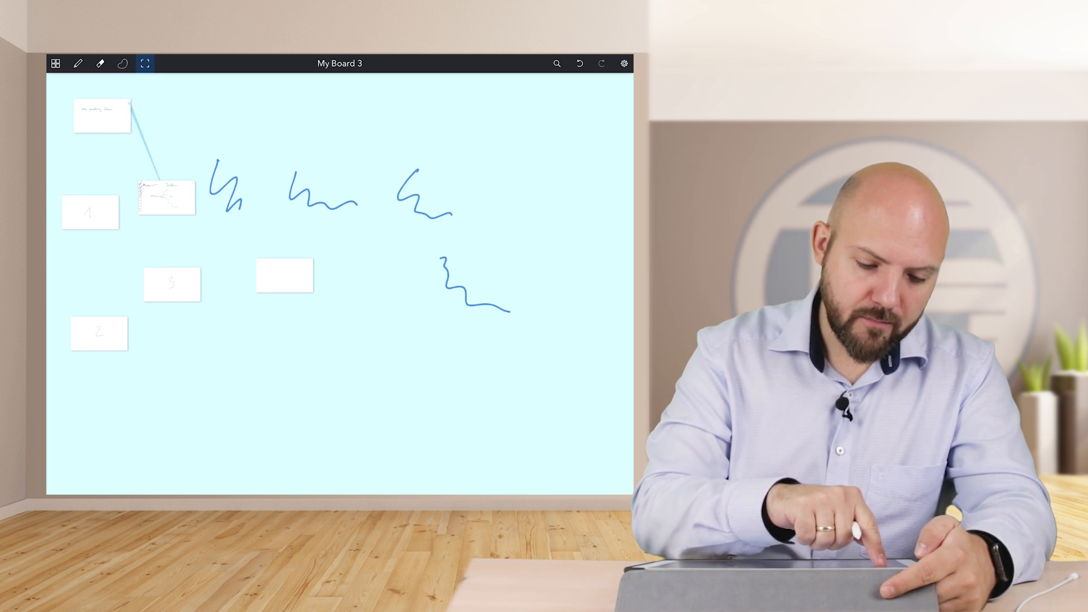
pyautogui.click(90, 212)
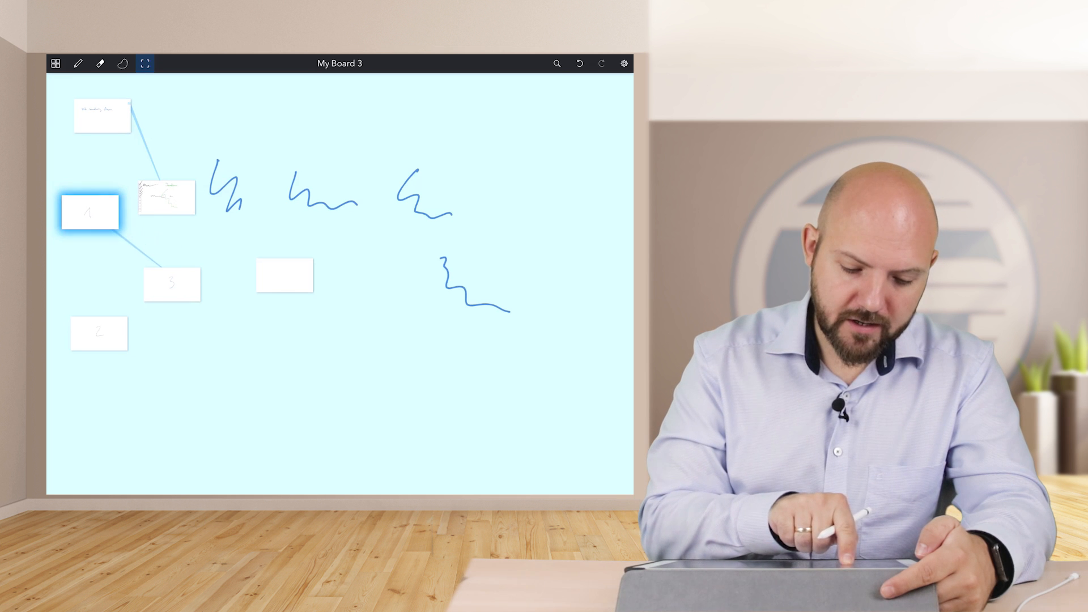
pyautogui.click(99, 333)
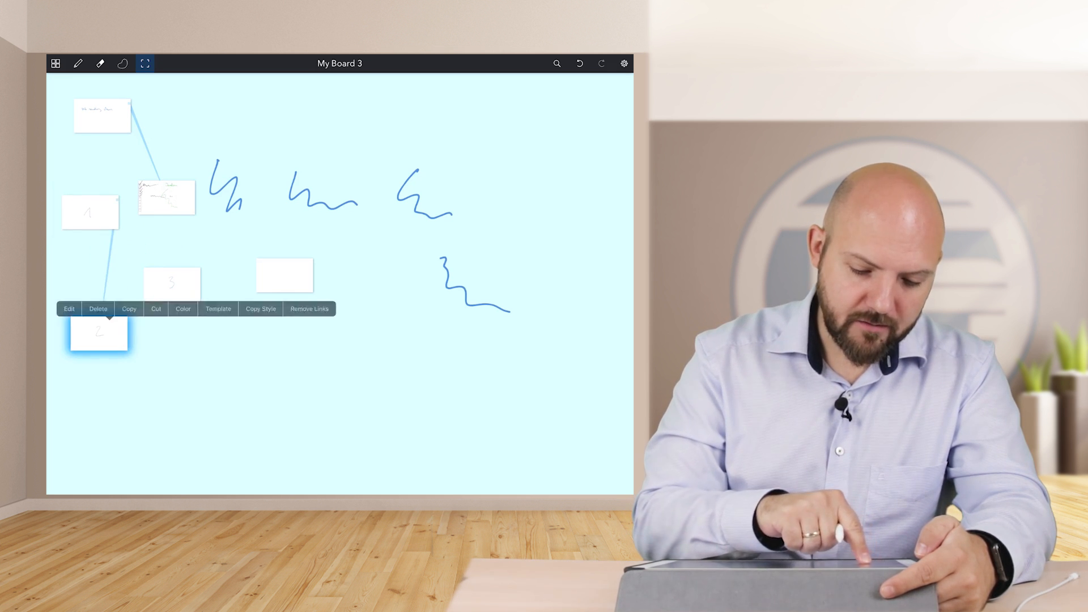
pyautogui.click(171, 285)
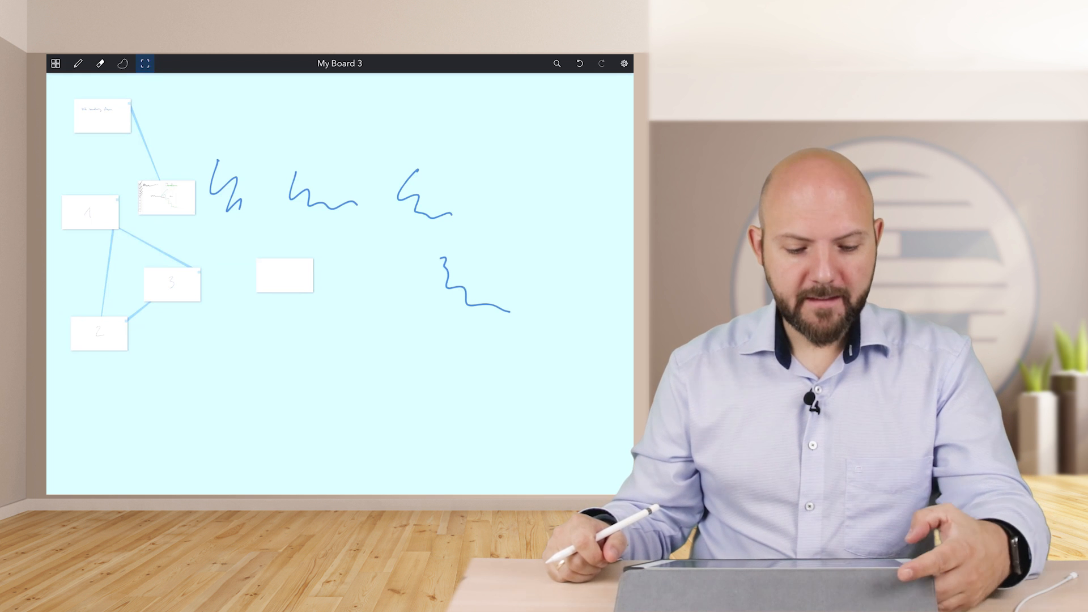
pyautogui.click(171, 275)
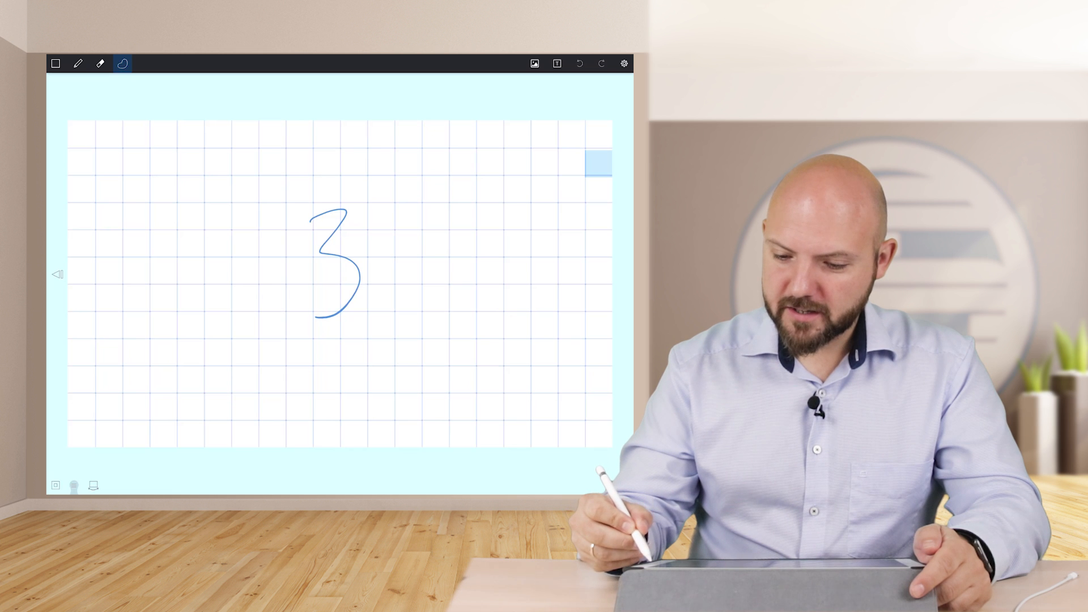
# Show card 3's Position Links / Remove Link choices from its link marker.
pyautogui.click(599, 163)
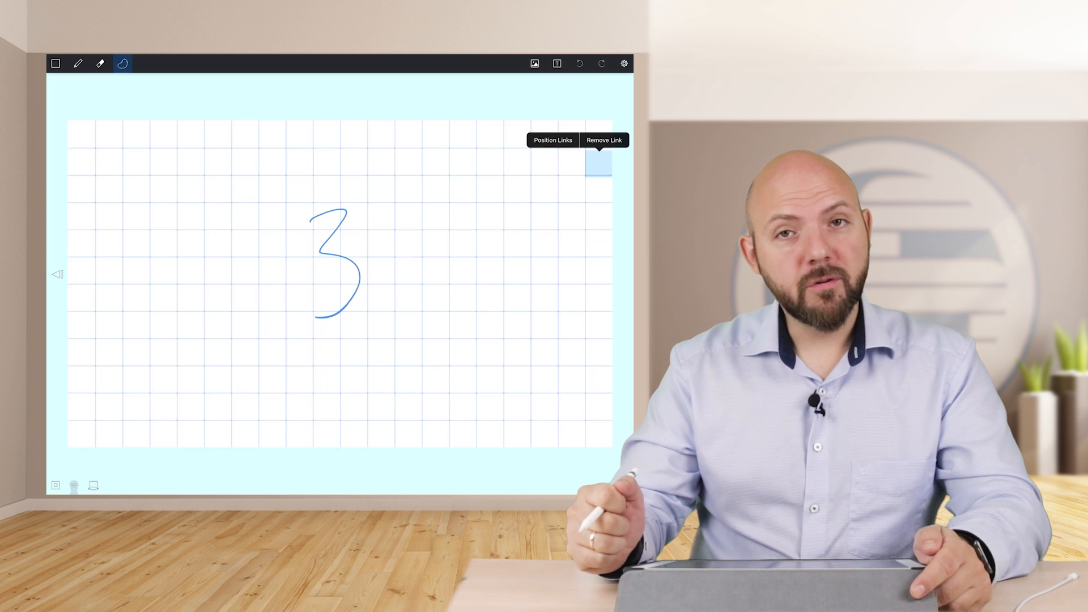
pyautogui.click(553, 140)
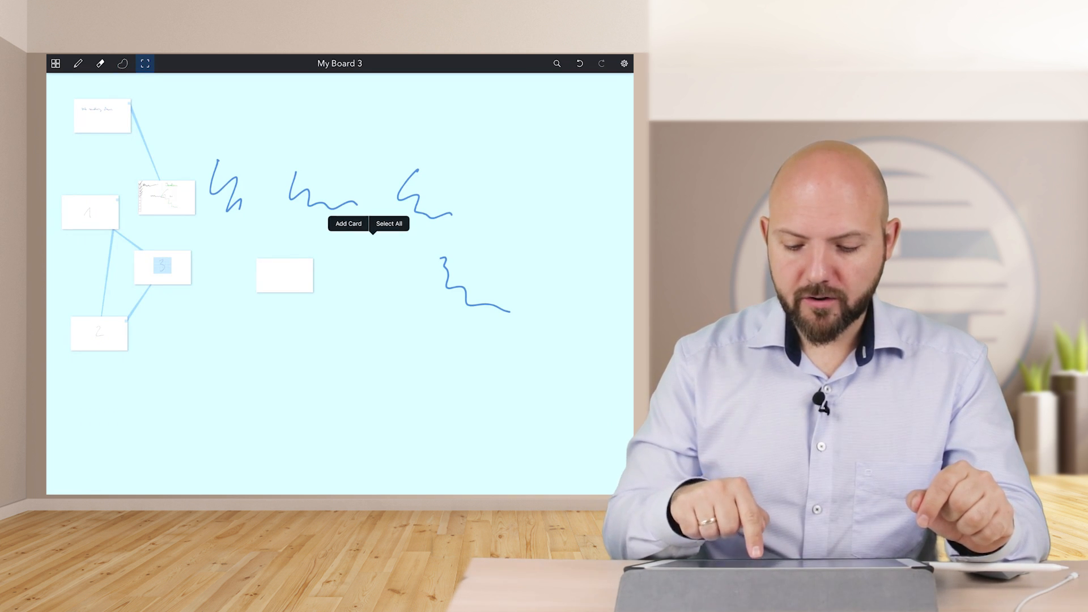
# Select all cards, pull card 4 out and reorder the row, then select the checklist card.
pyautogui.click(389, 224)
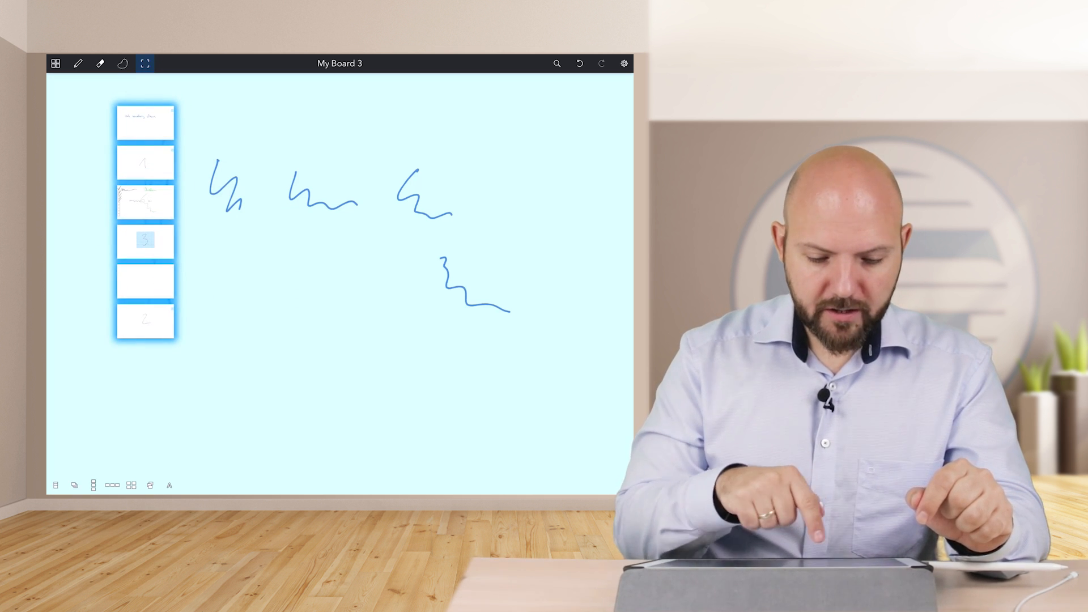
pyautogui.moveTo(144, 161); pyautogui.dragTo(197, 152)
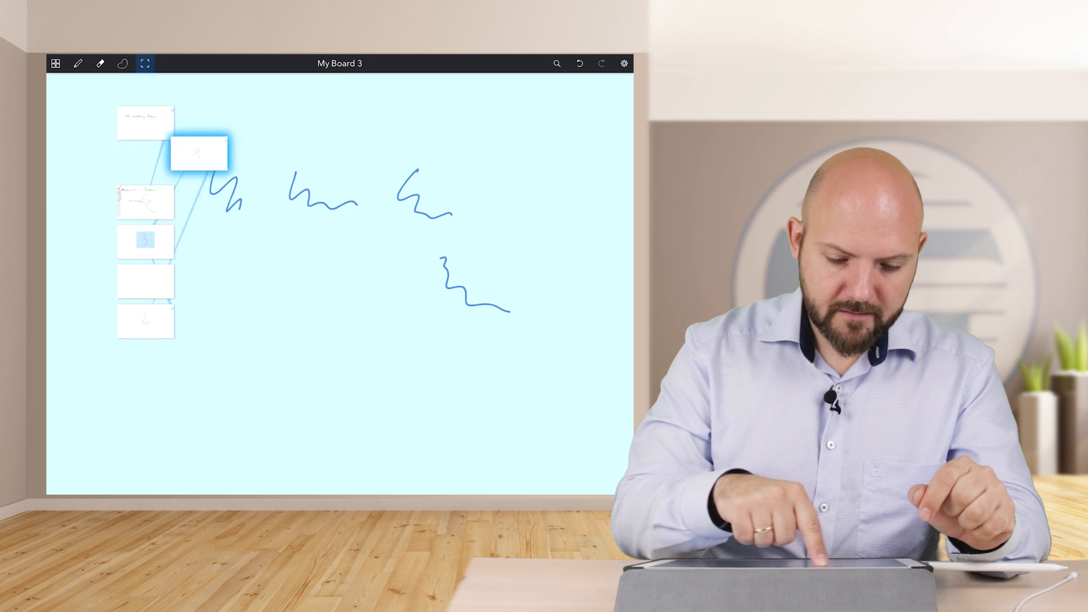
pyautogui.moveTo(197, 151); pyautogui.dragTo(274, 135)
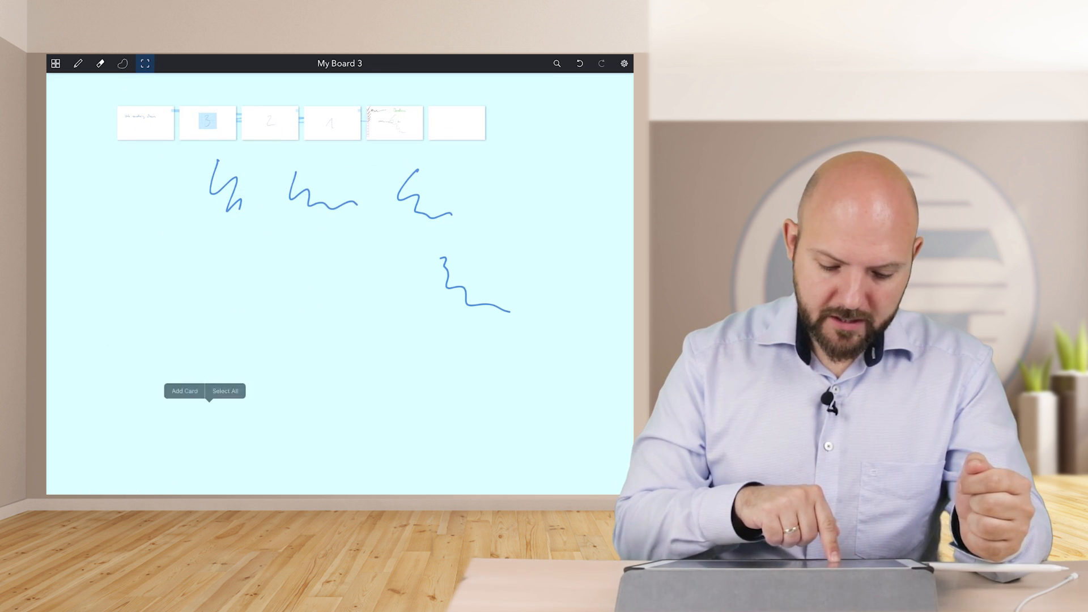
pyautogui.click(224, 391)
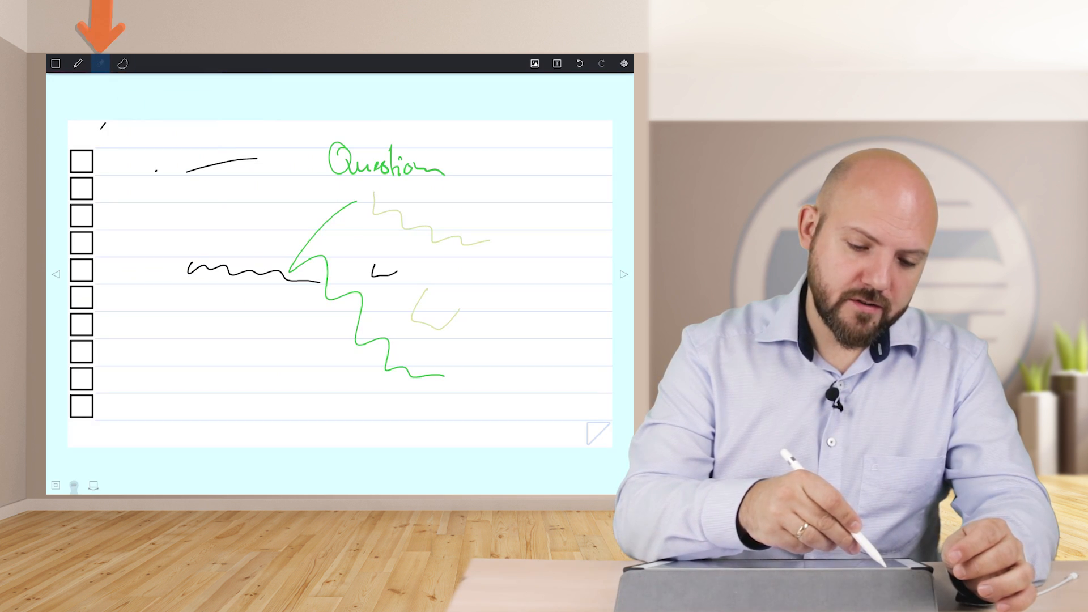
# Erase all ink from the checklist card and return to the pen.
pyautogui.click(101, 64)
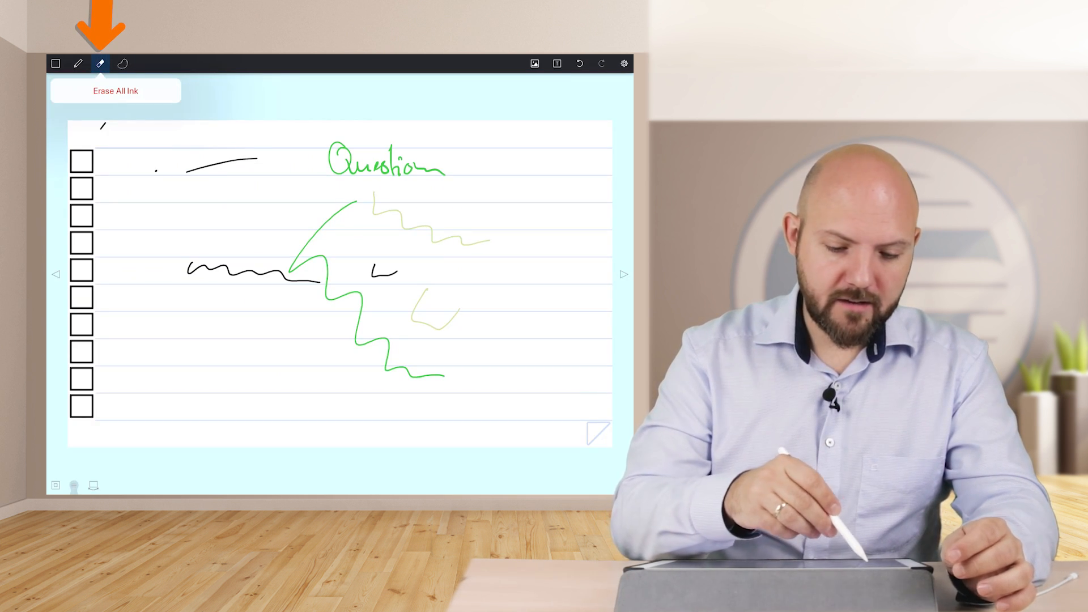
pyautogui.click(116, 91)
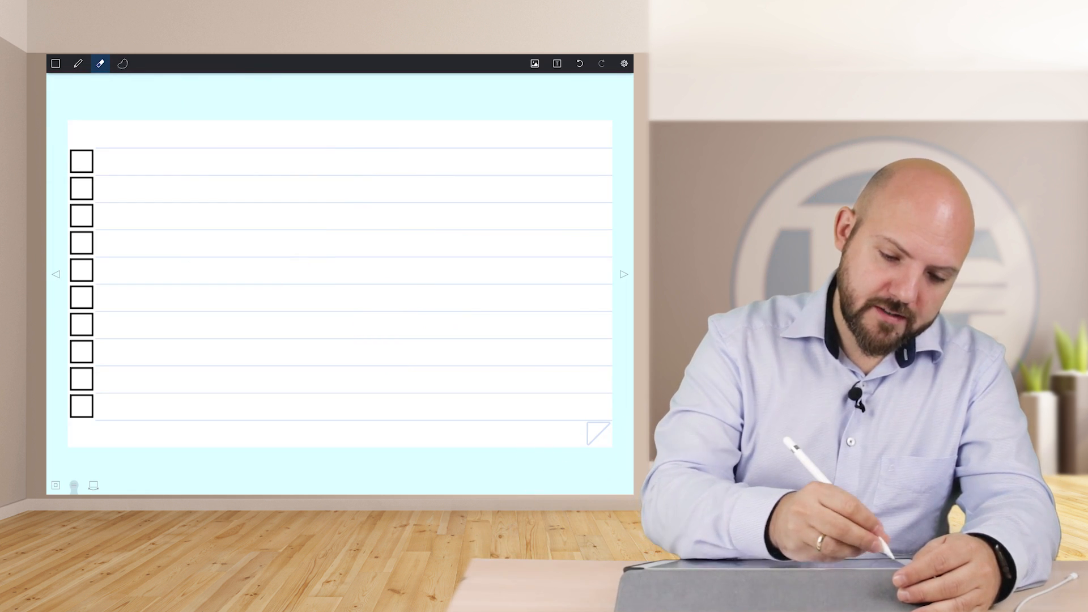
pyautogui.click(79, 63)
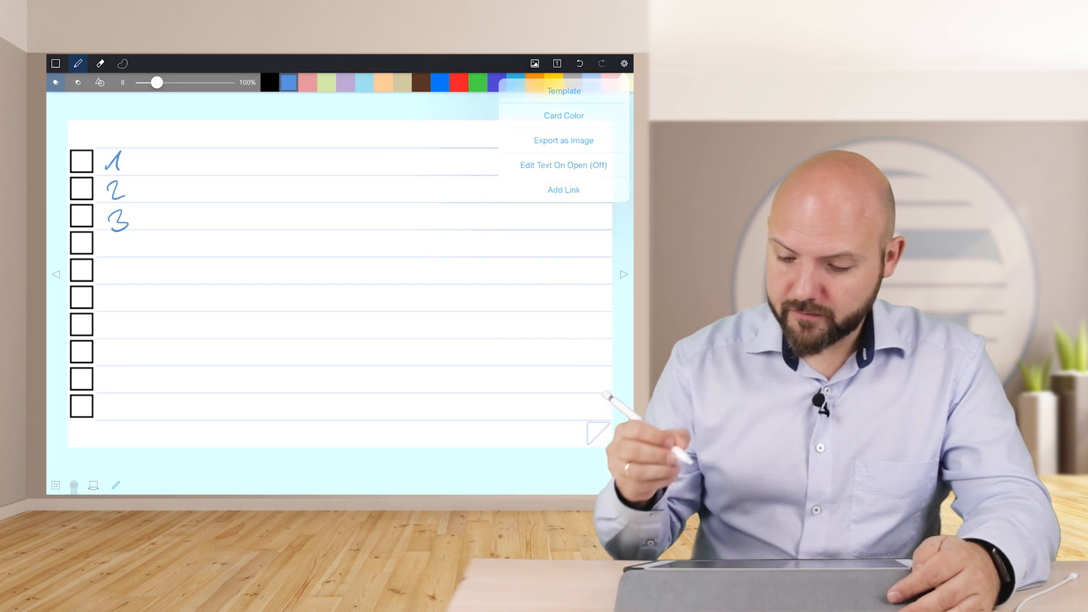
# Number the first three lines 1, 2, 3 and tick their three checkboxes.
pyautogui.click(564, 190)
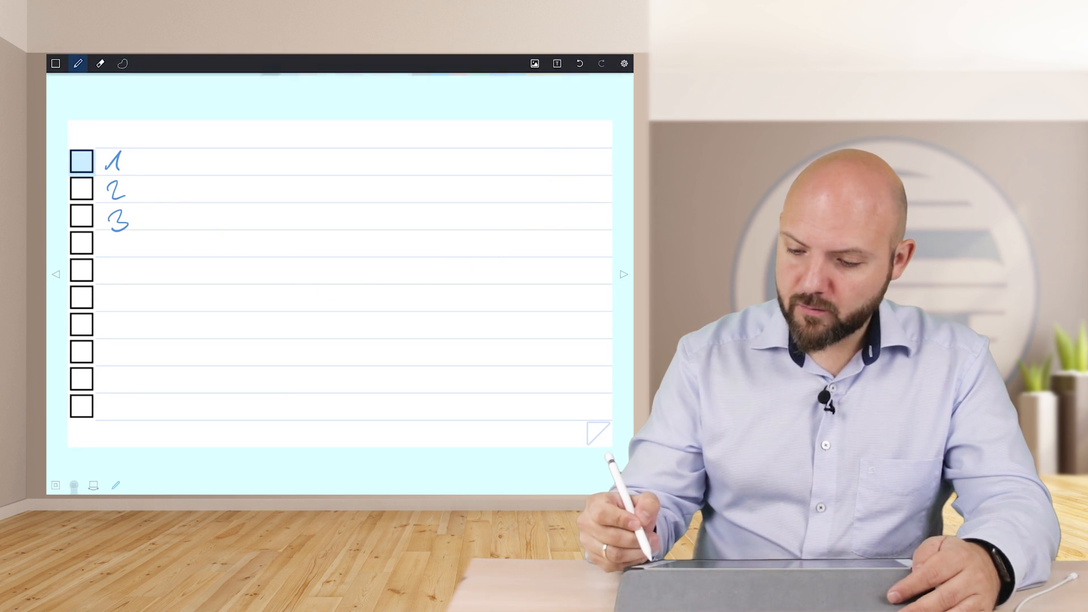
pyautogui.click(78, 64)
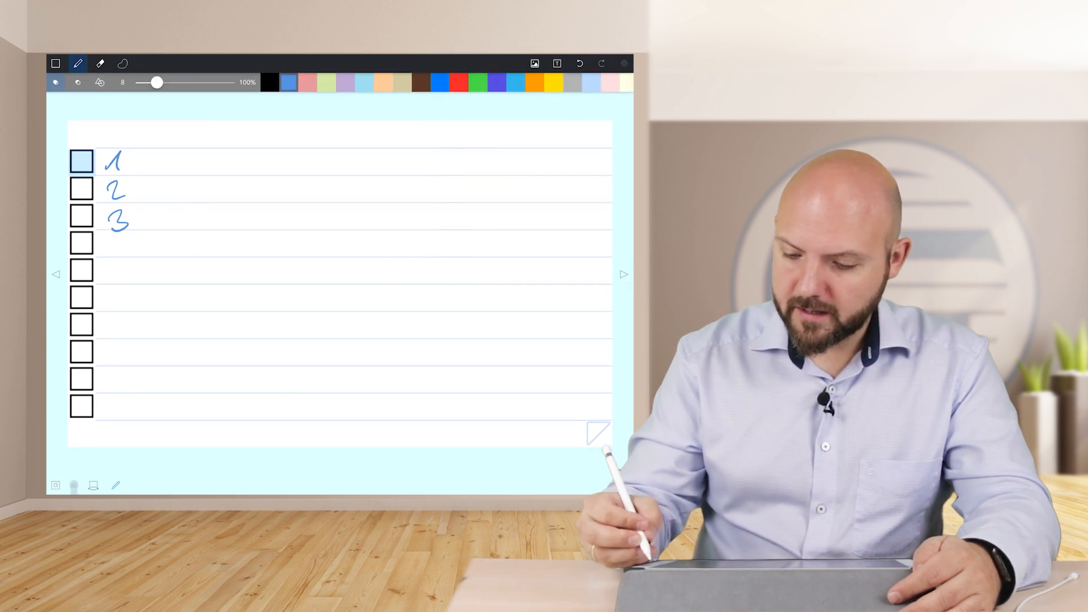
pyautogui.click(81, 188)
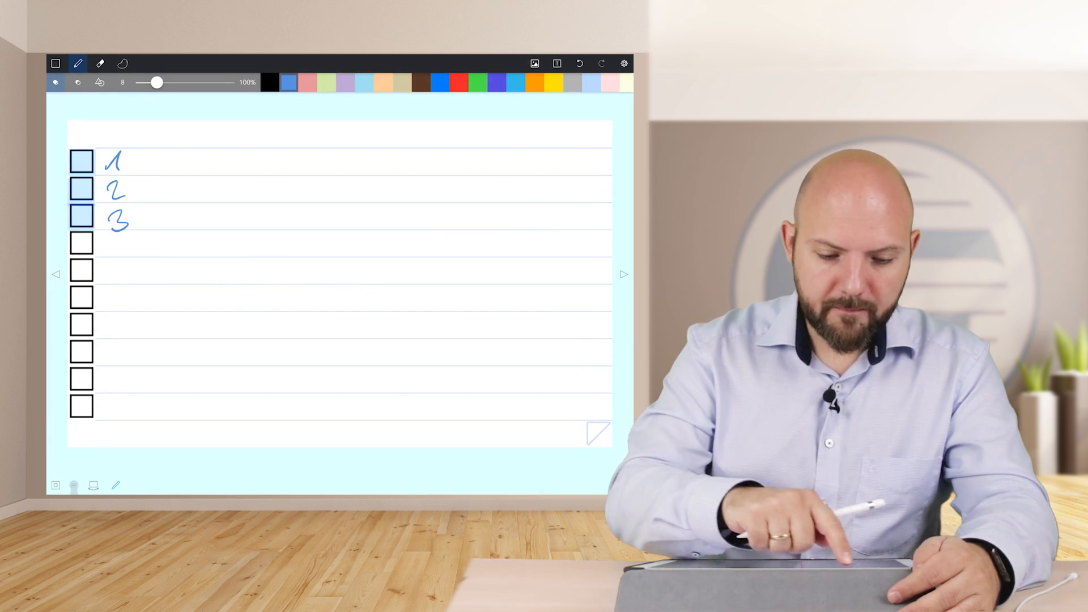
pyautogui.click(123, 64)
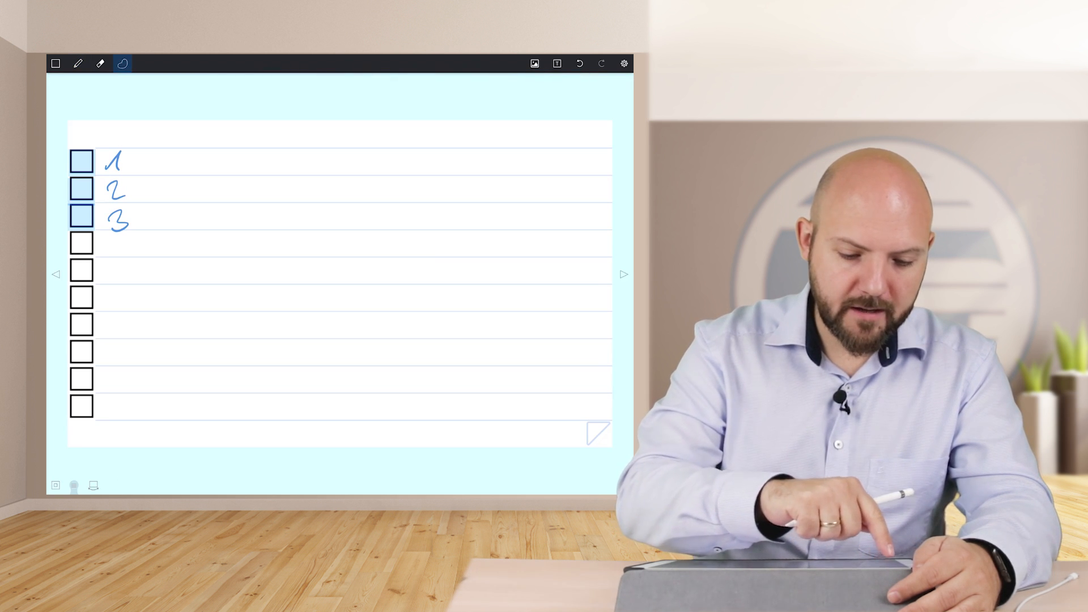
# Pick an existing card from the Select Card list, then return to All Boards.
pyautogui.click(622, 275)
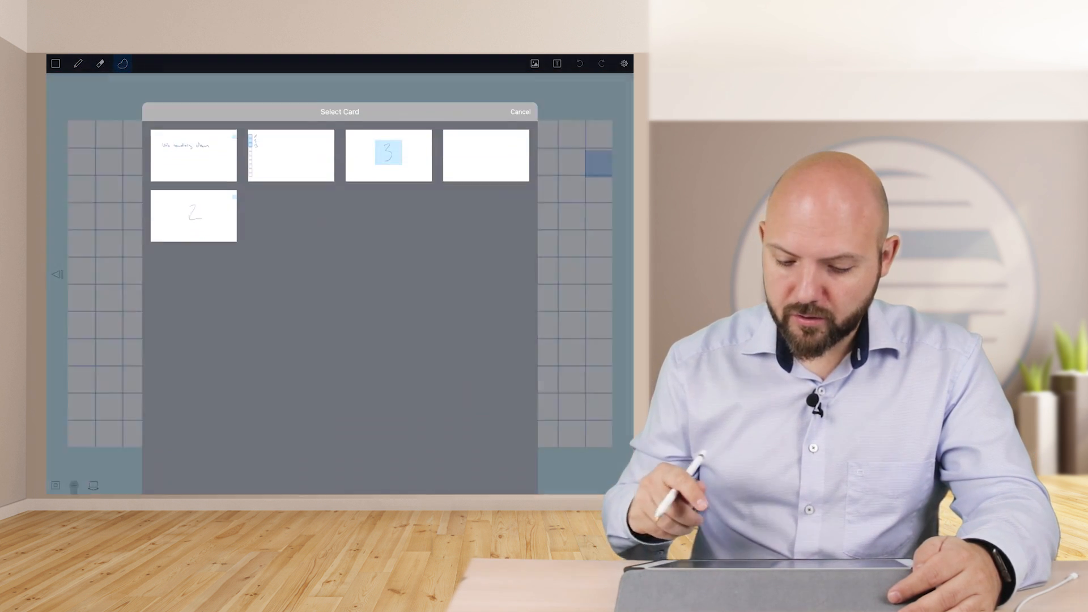
pyautogui.click(388, 154)
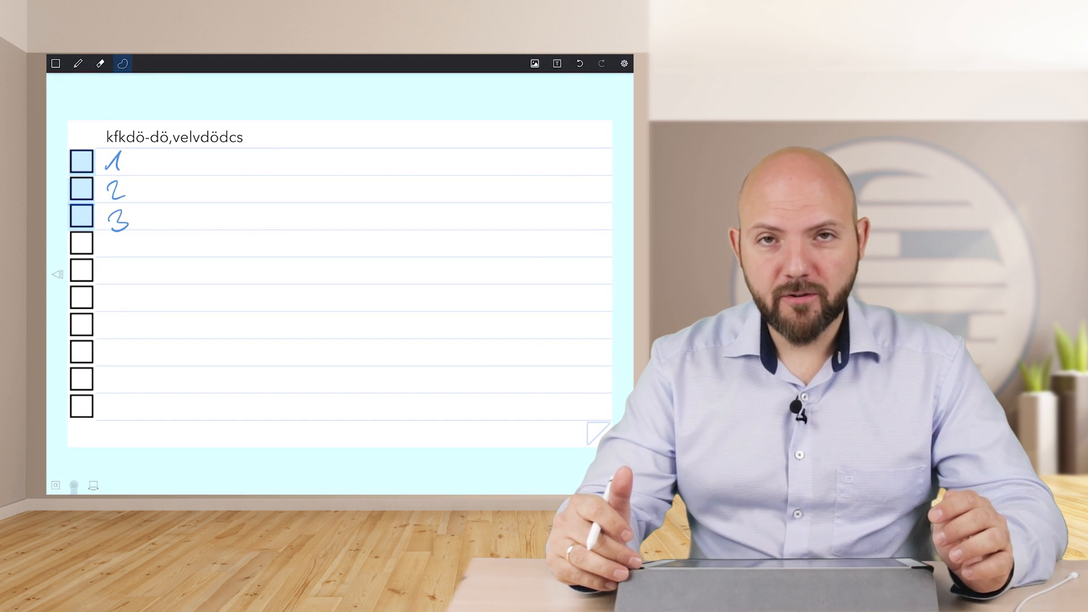
pyautogui.click(577, 64)
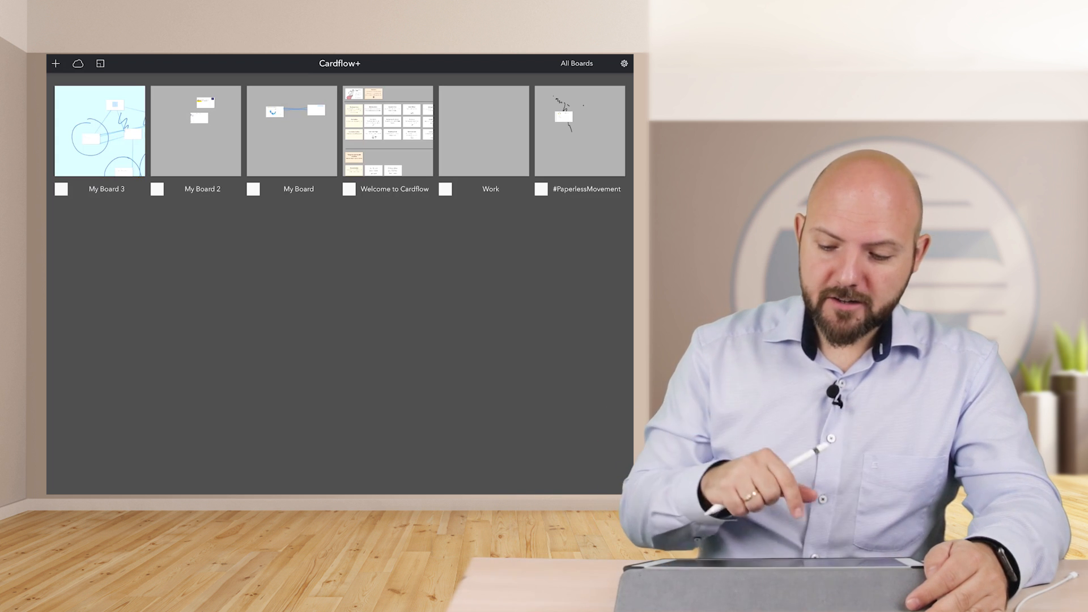
# Sort boards by category and filter the overview to Category B only.
pyautogui.click(100, 130)
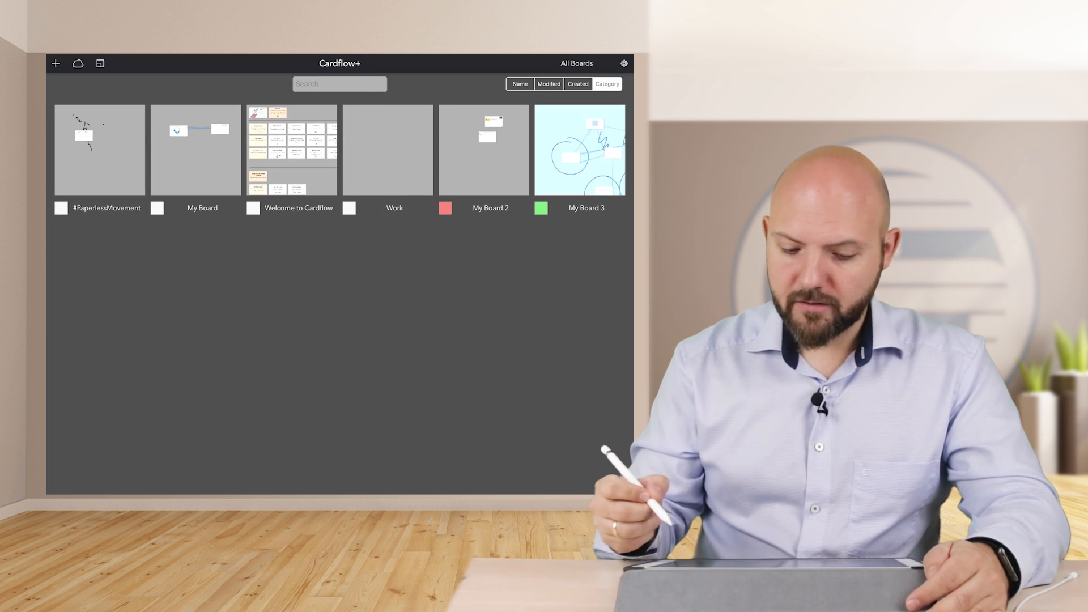
pyautogui.click(577, 83)
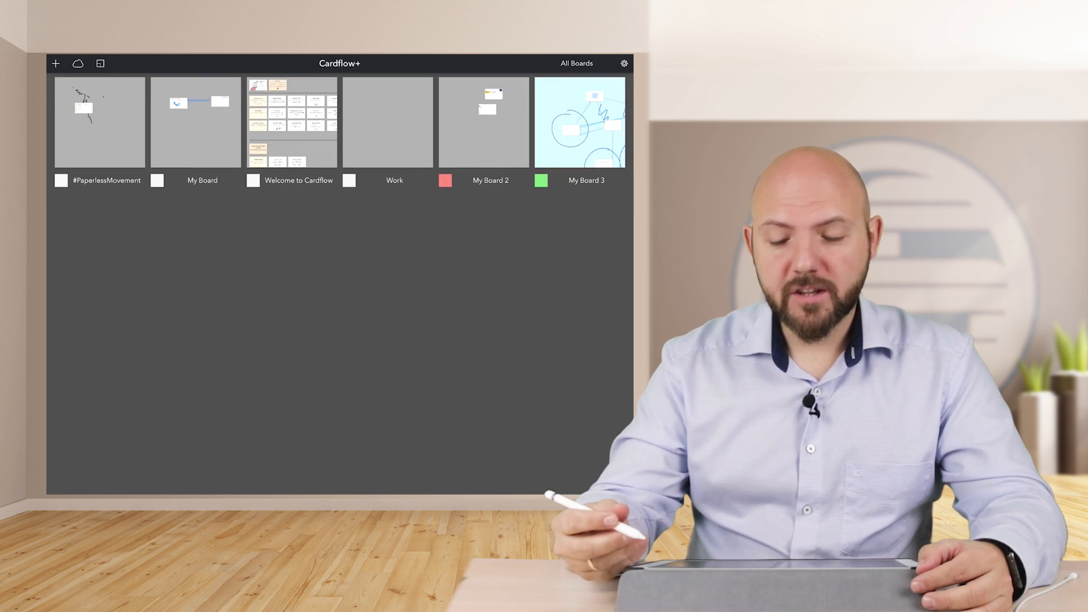
pyautogui.click(576, 64)
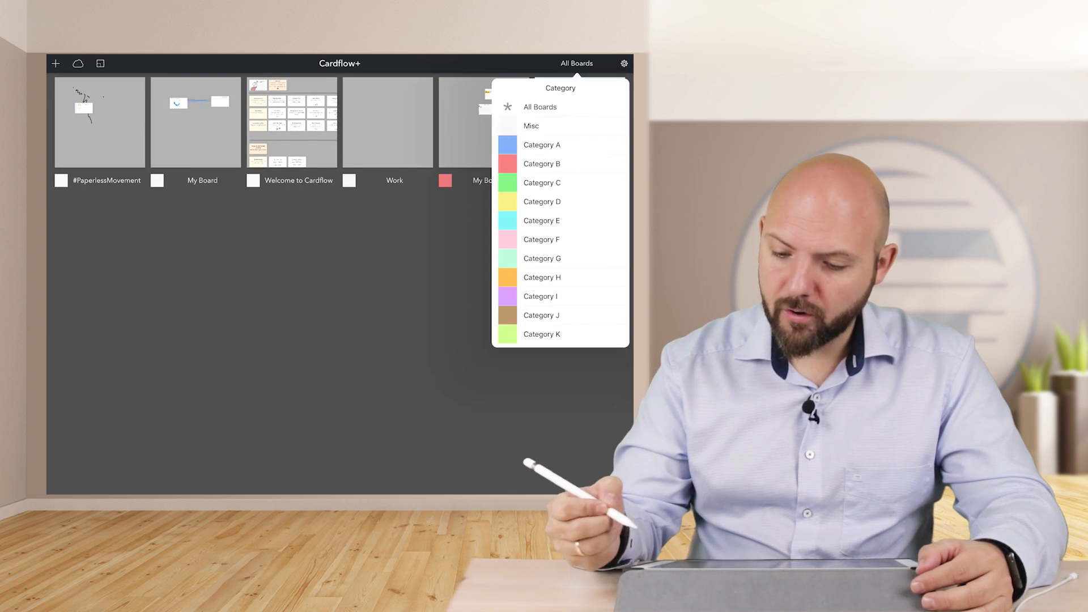
pyautogui.click(542, 164)
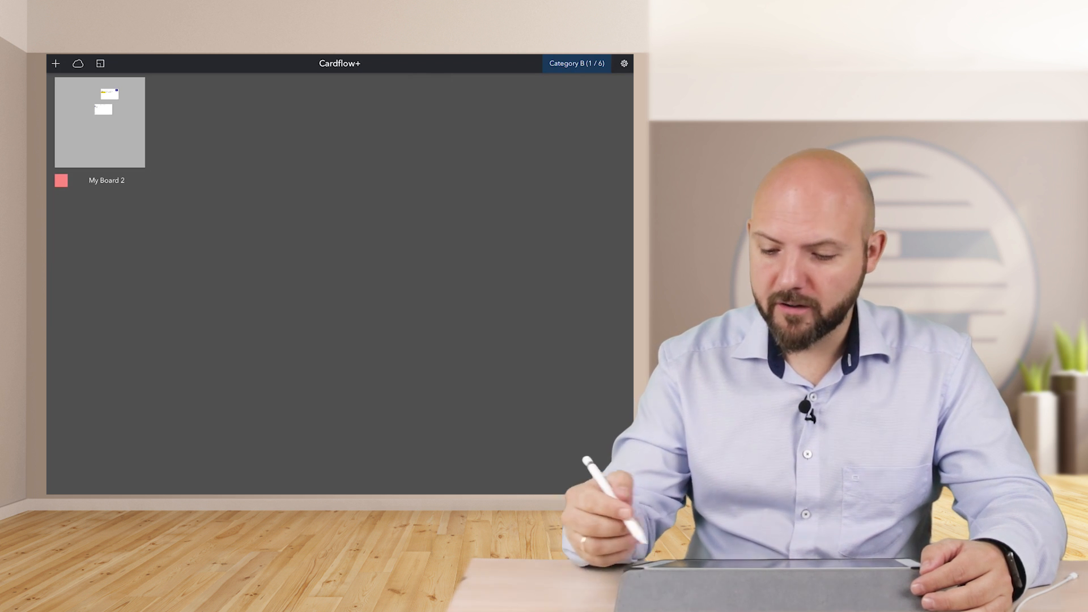
pyautogui.click(576, 64)
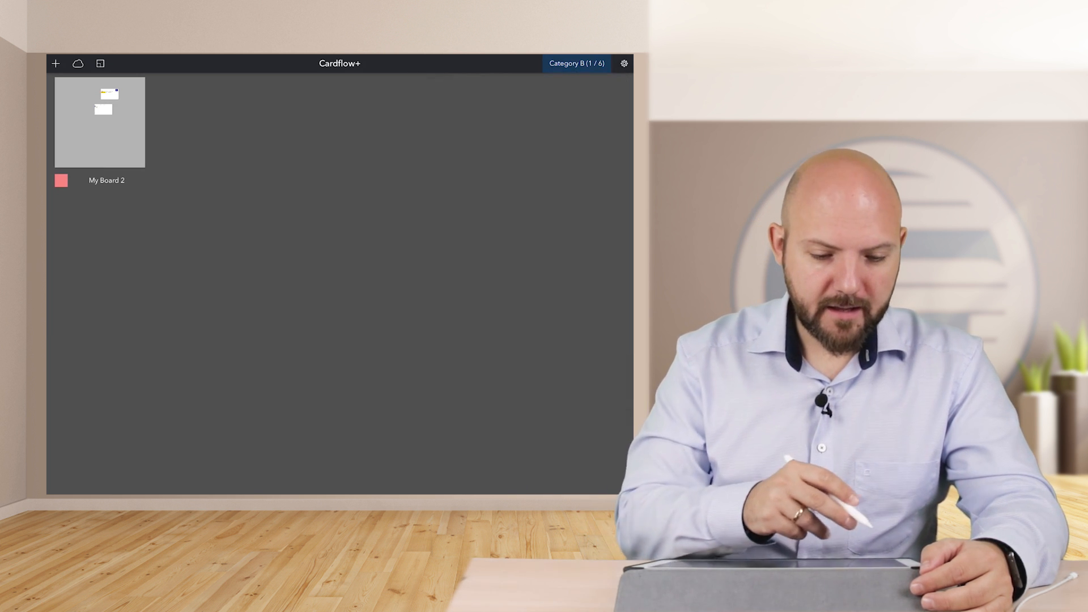
# Add My Board 4 to Category B and review the app settings.
pyautogui.click(55, 64)
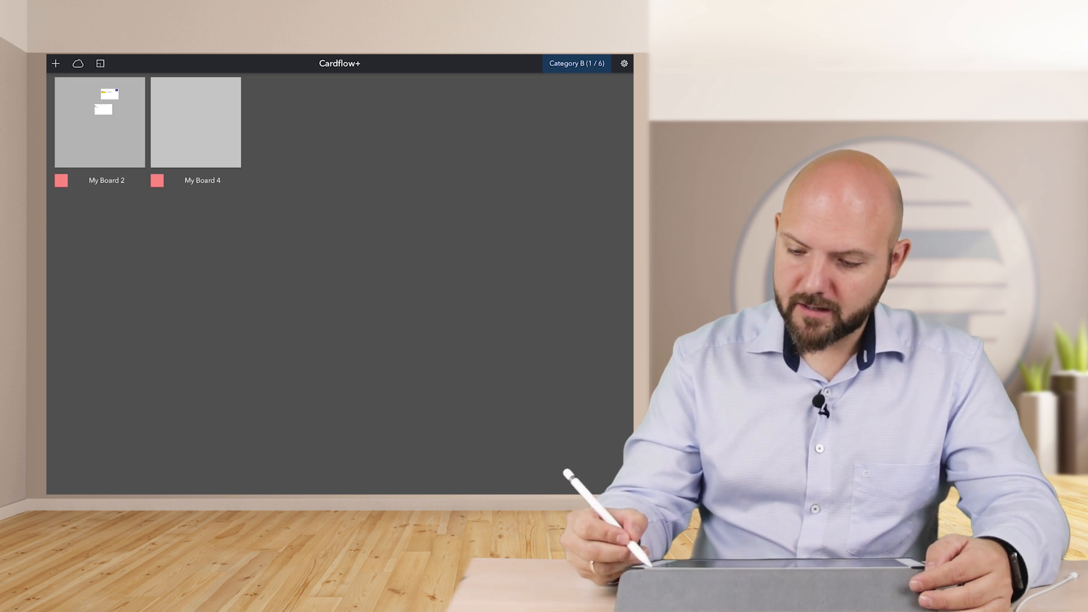
pyautogui.click(622, 64)
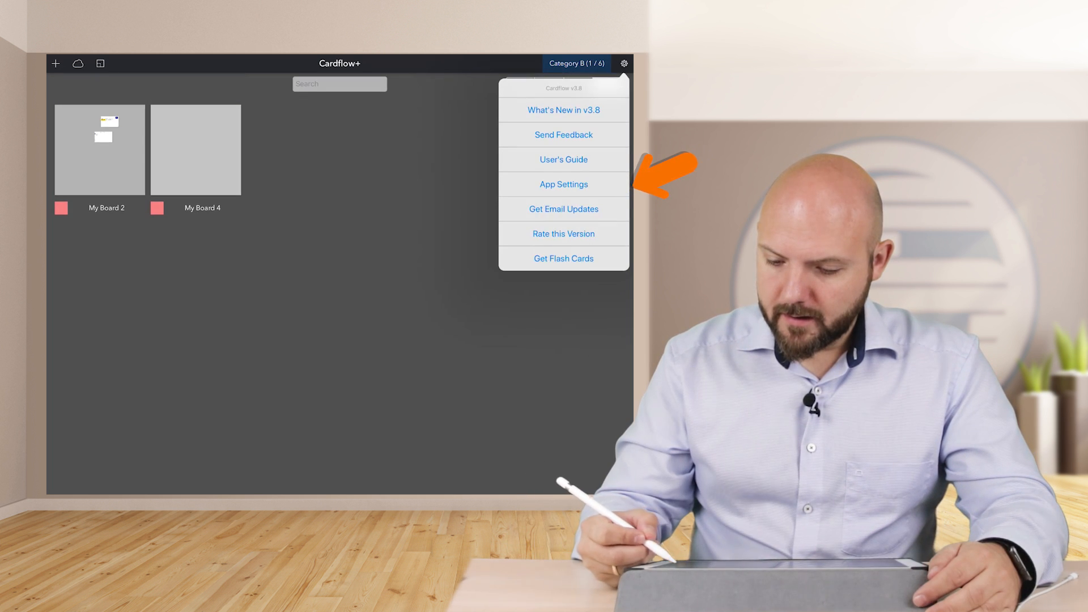
pyautogui.click(563, 183)
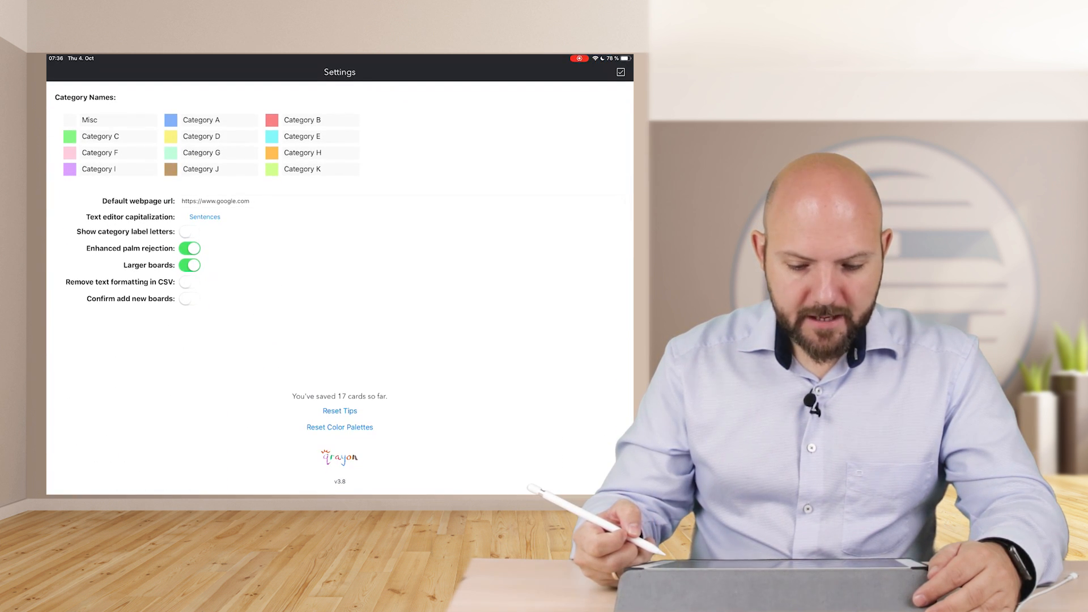
pyautogui.click(101, 135)
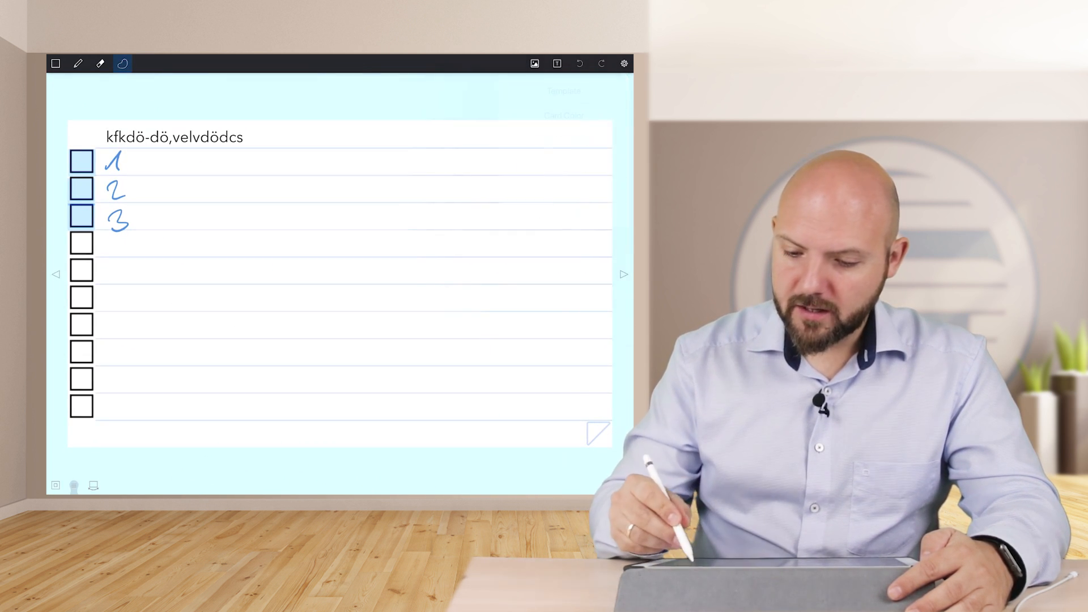
# Run a Google search for paperless movement from the card's web page view.
pyautogui.click(534, 64)
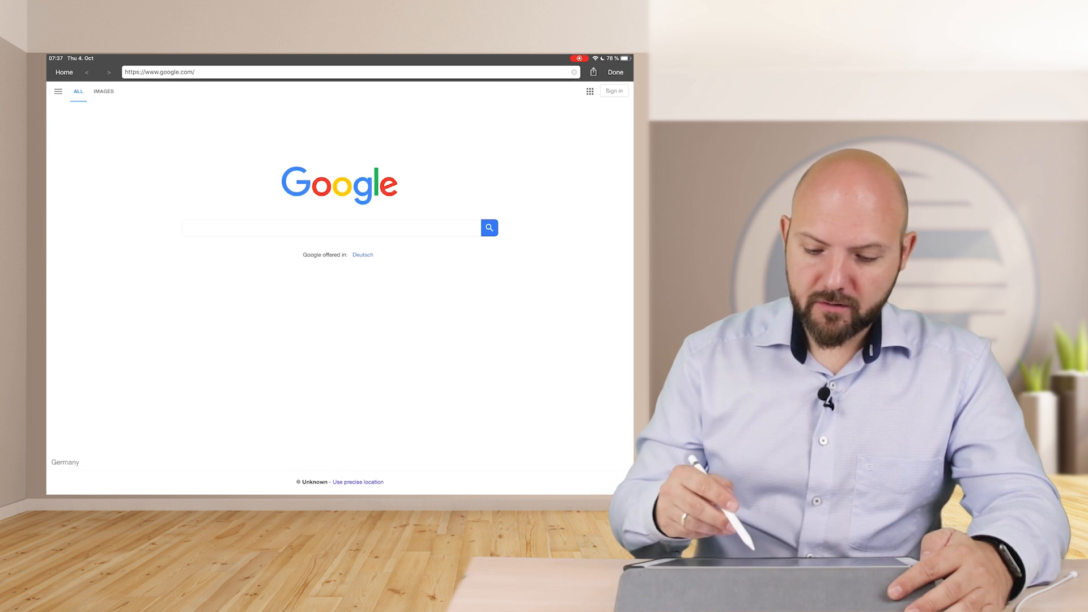
pyautogui.write('paperless movement')
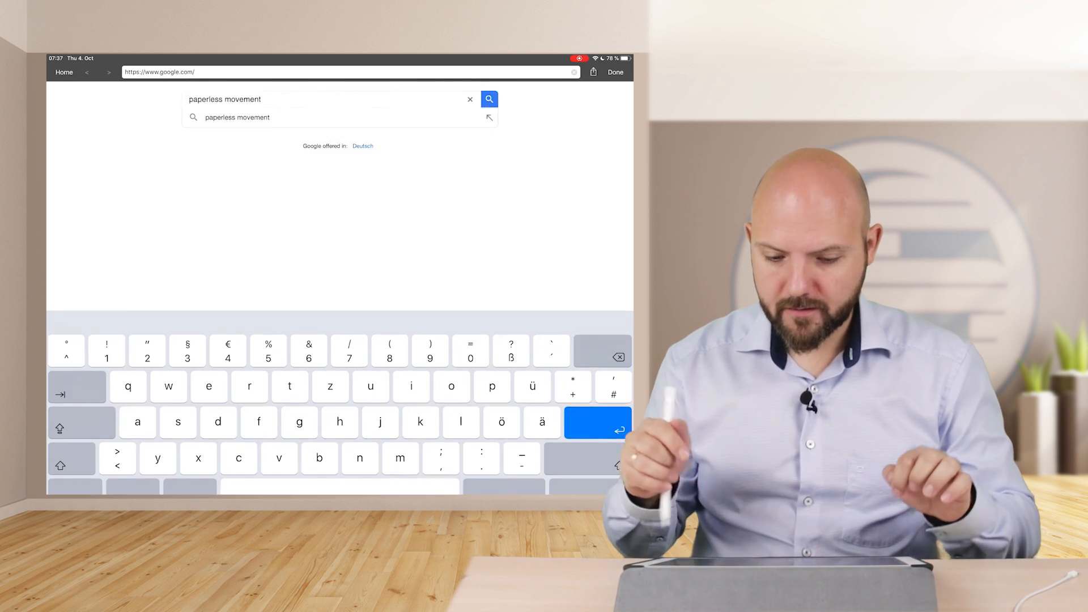
pyautogui.click(489, 98)
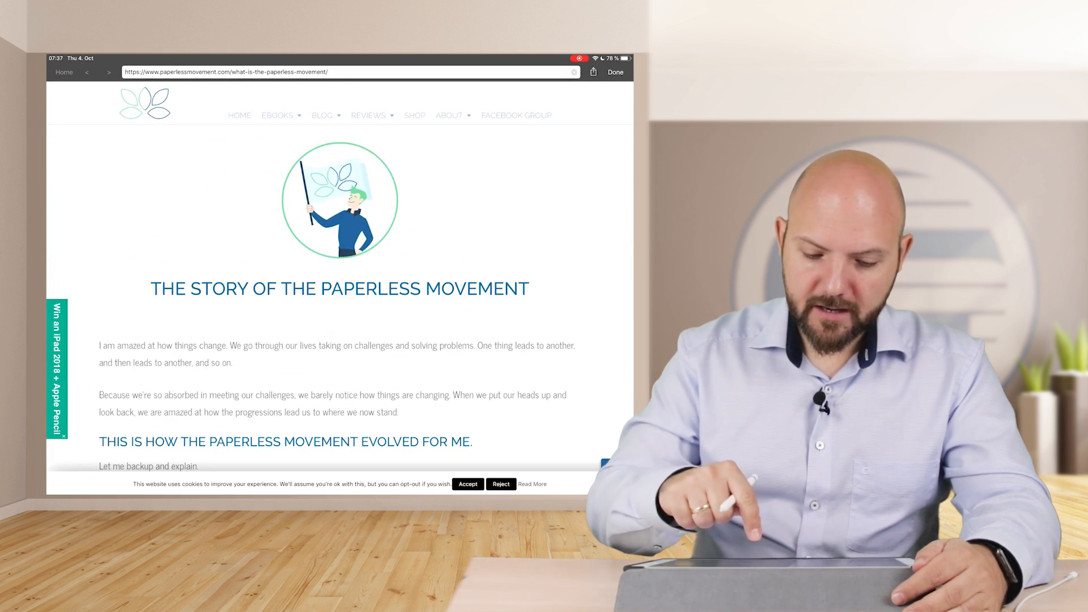
# Browse the Paperless Movement home and ebook pages, then return to the cards.
pyautogui.click(239, 116)
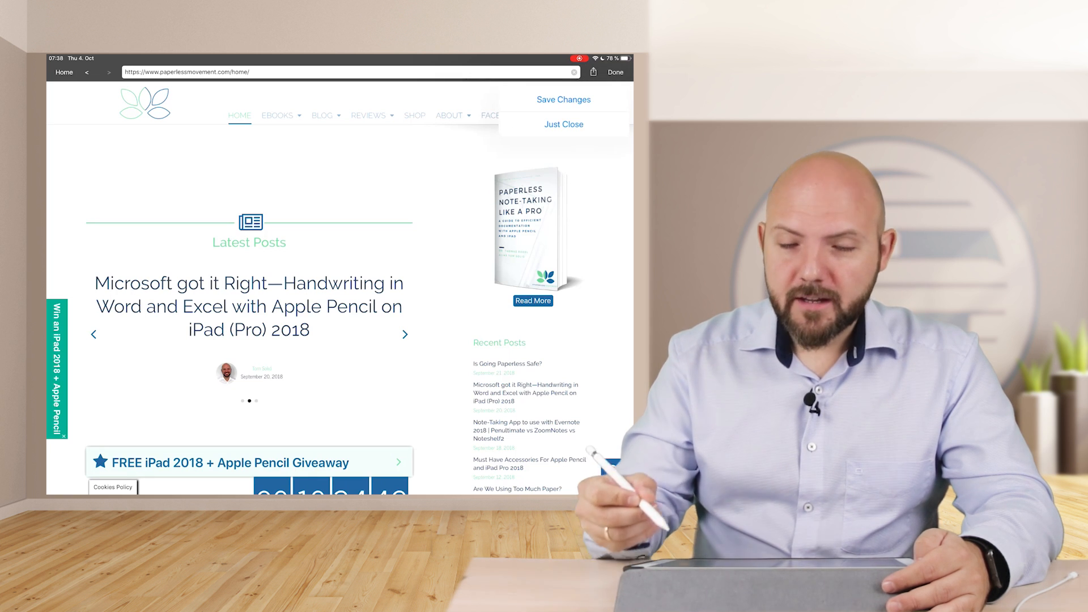
pyautogui.click(404, 333)
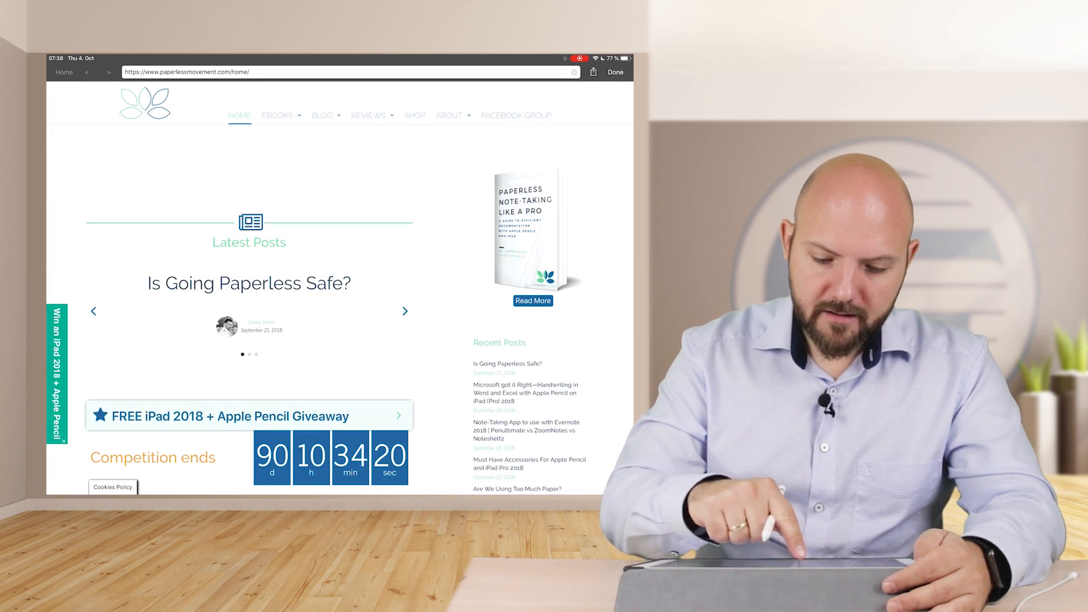
pyautogui.click(533, 300)
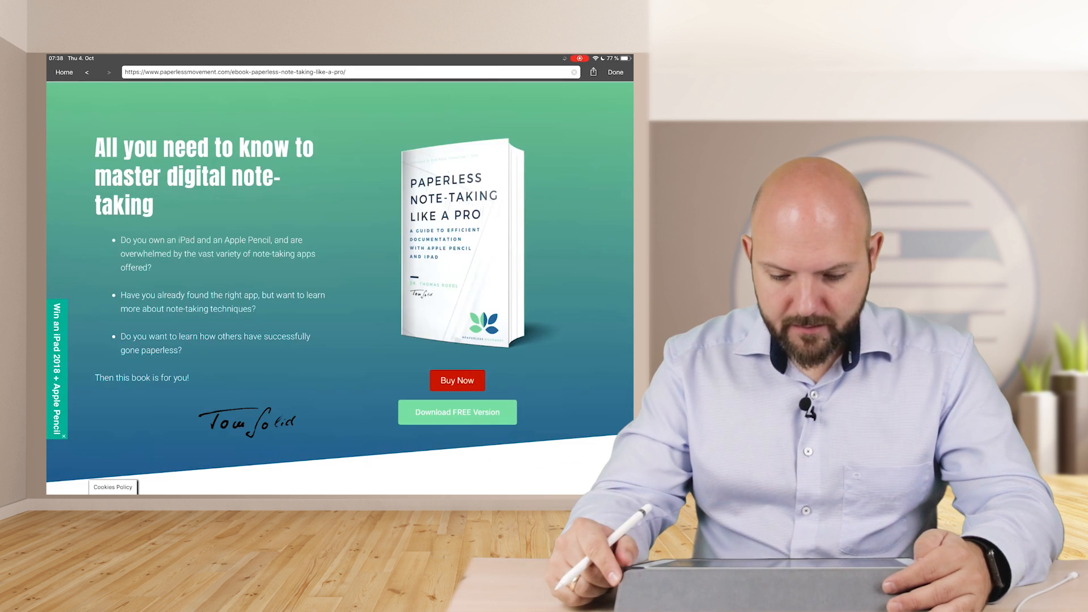
pyautogui.click(614, 71)
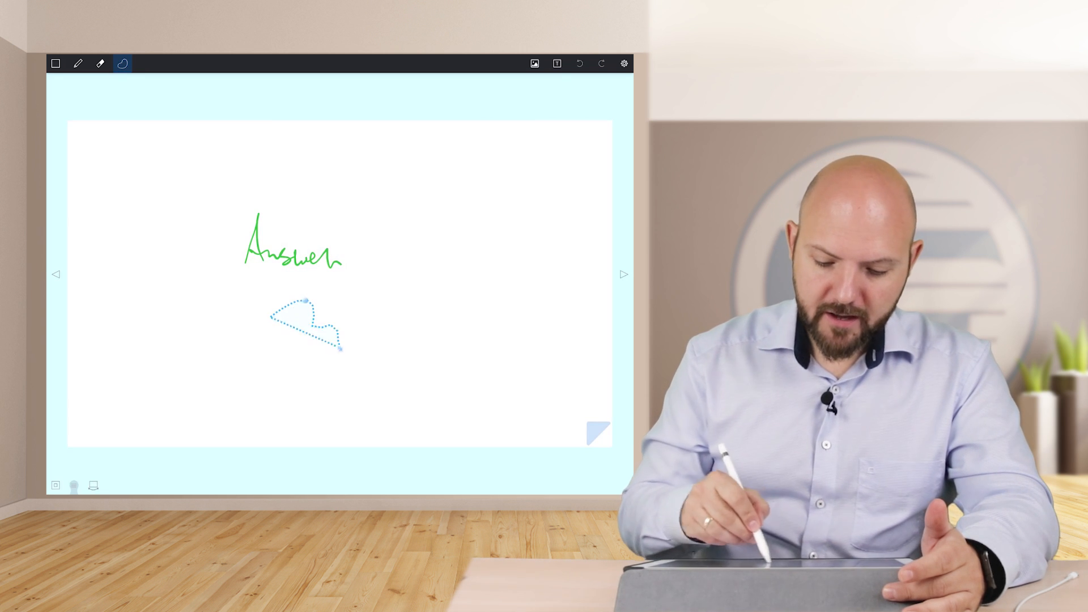
# Return to the My Board 3 canvas showing the checklist card with its saved web page.
pyautogui.click(78, 63)
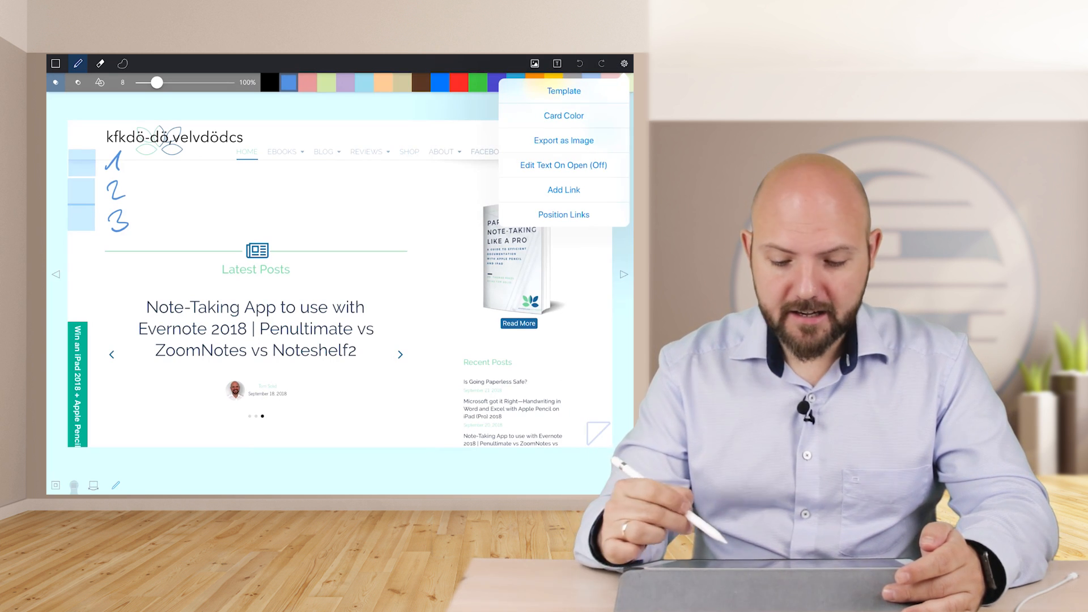
pyautogui.click(144, 64)
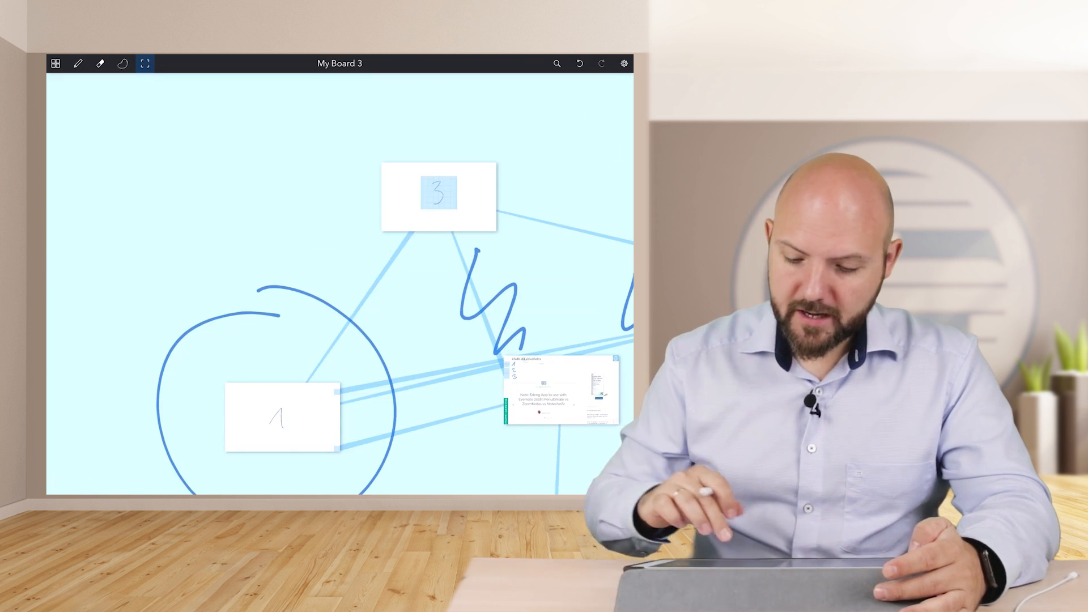